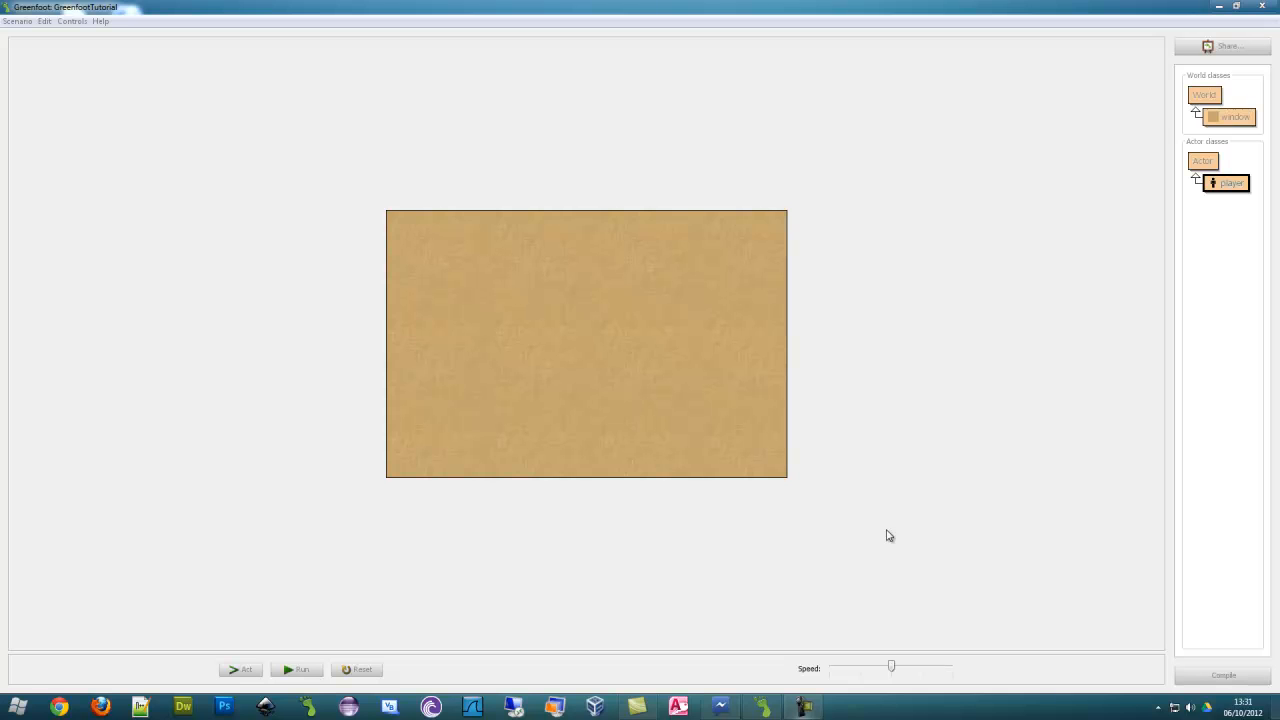
Place a player in the world manually, clear it, and open the world class source
right_click(1230, 182)
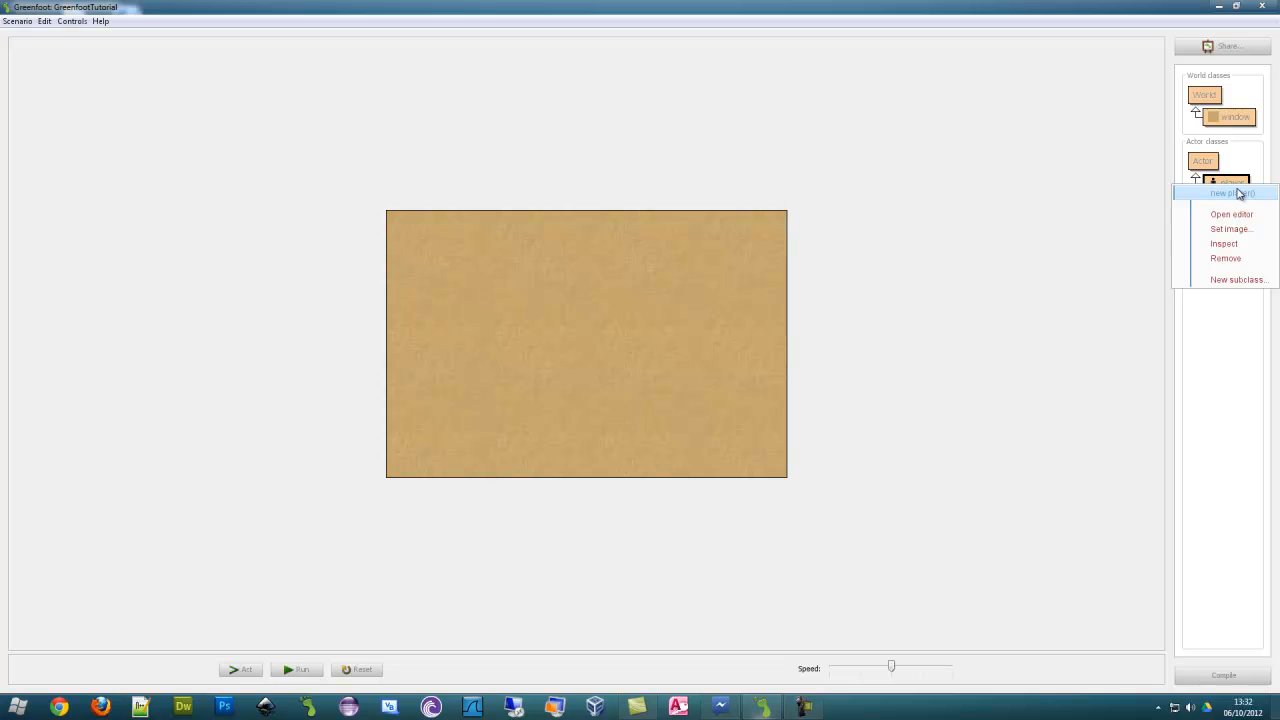
left_click(1232, 192)
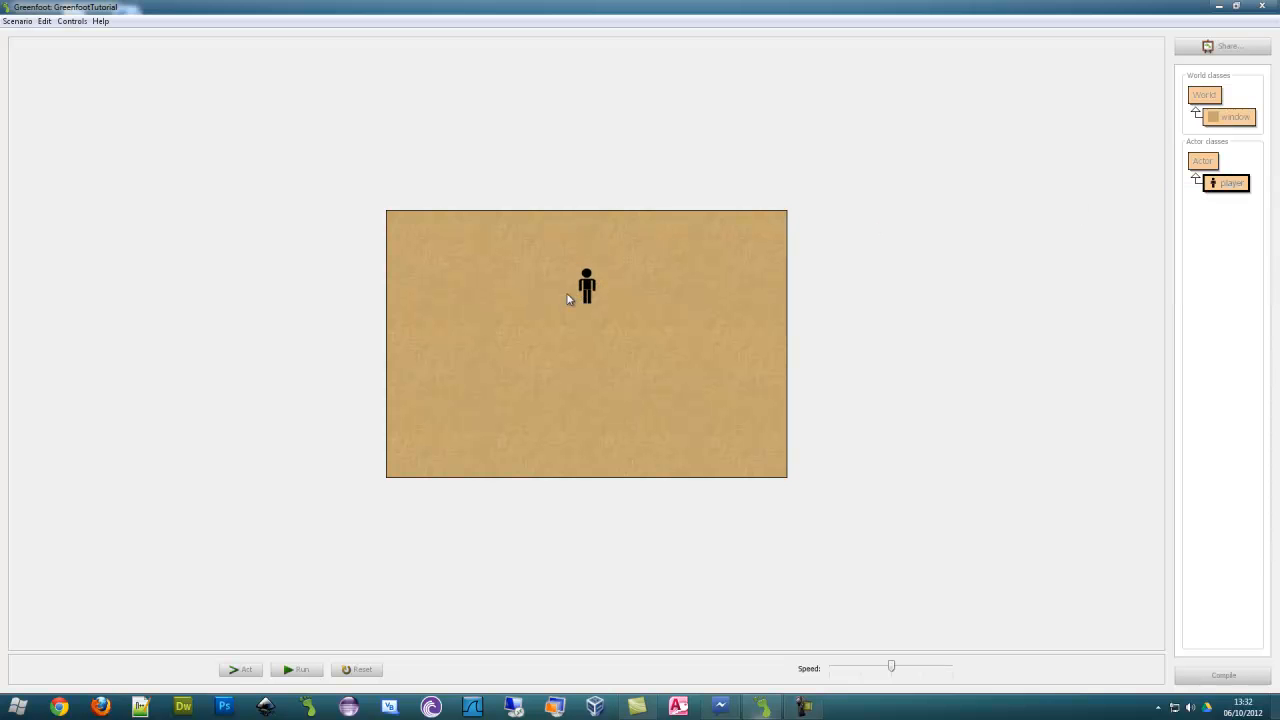
left_click(356, 668)
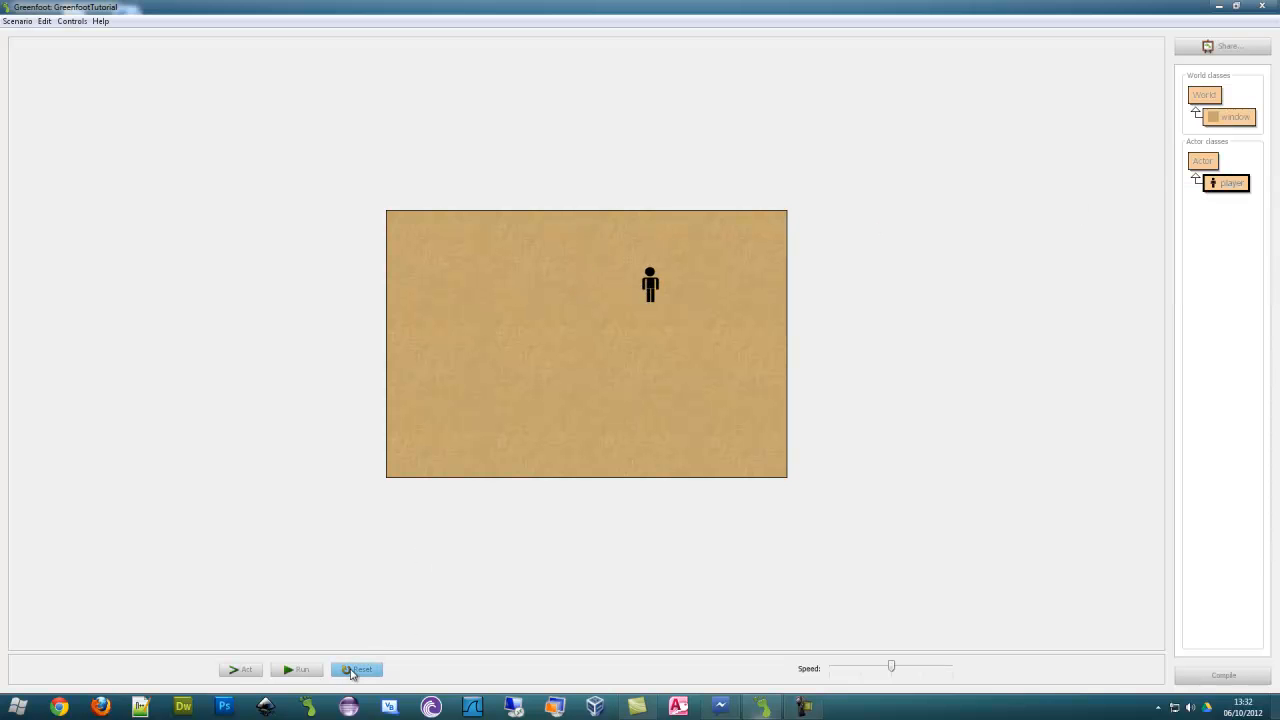
left_click(356, 668)
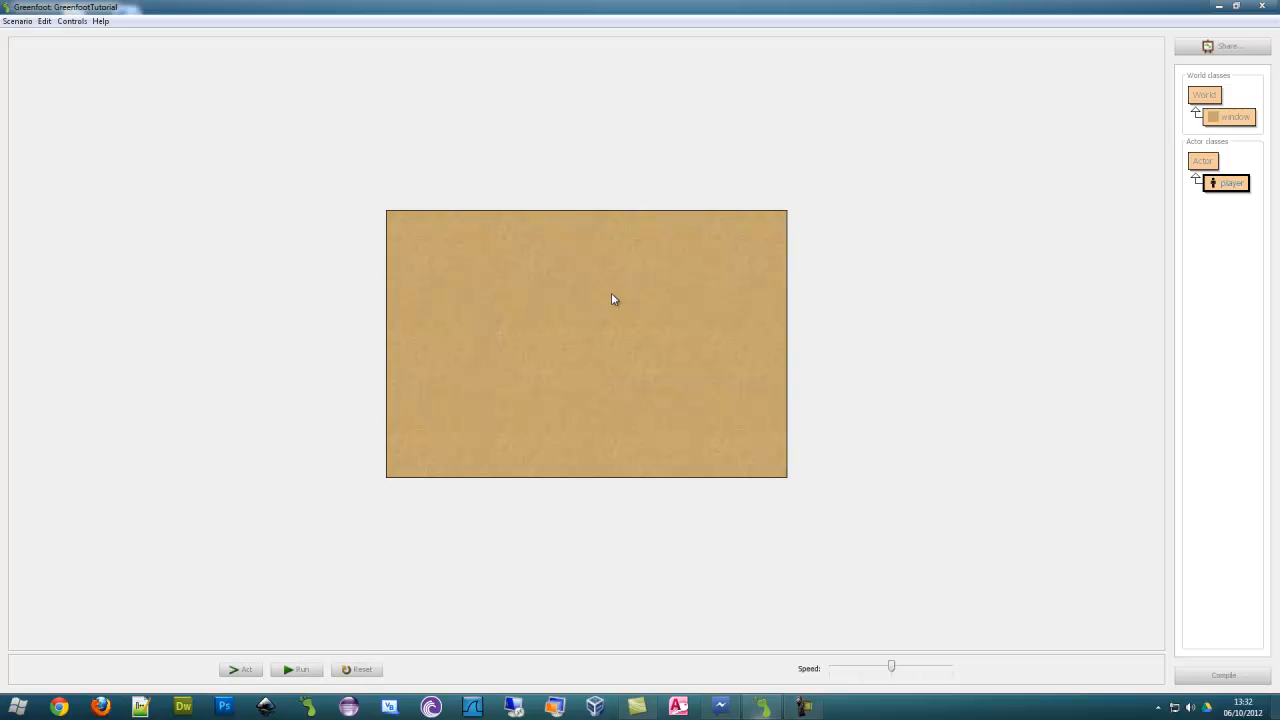
mouse_move(858, 424)
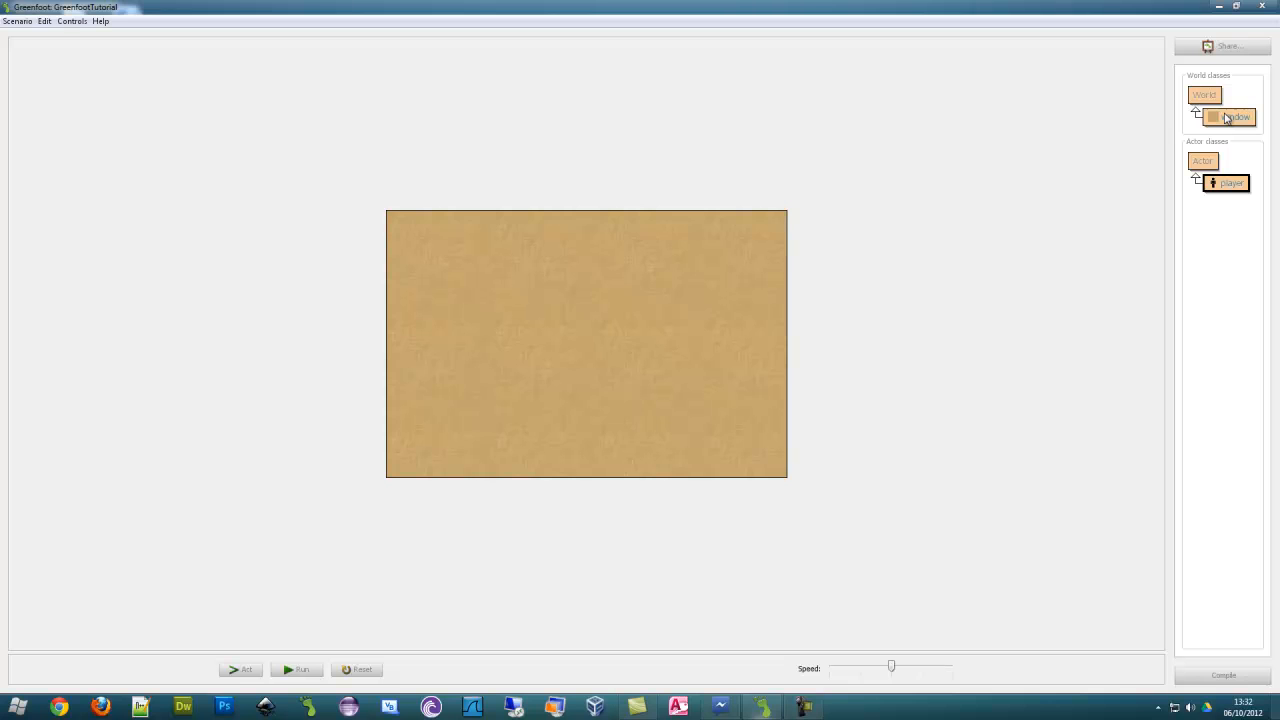
double_click(1236, 116)
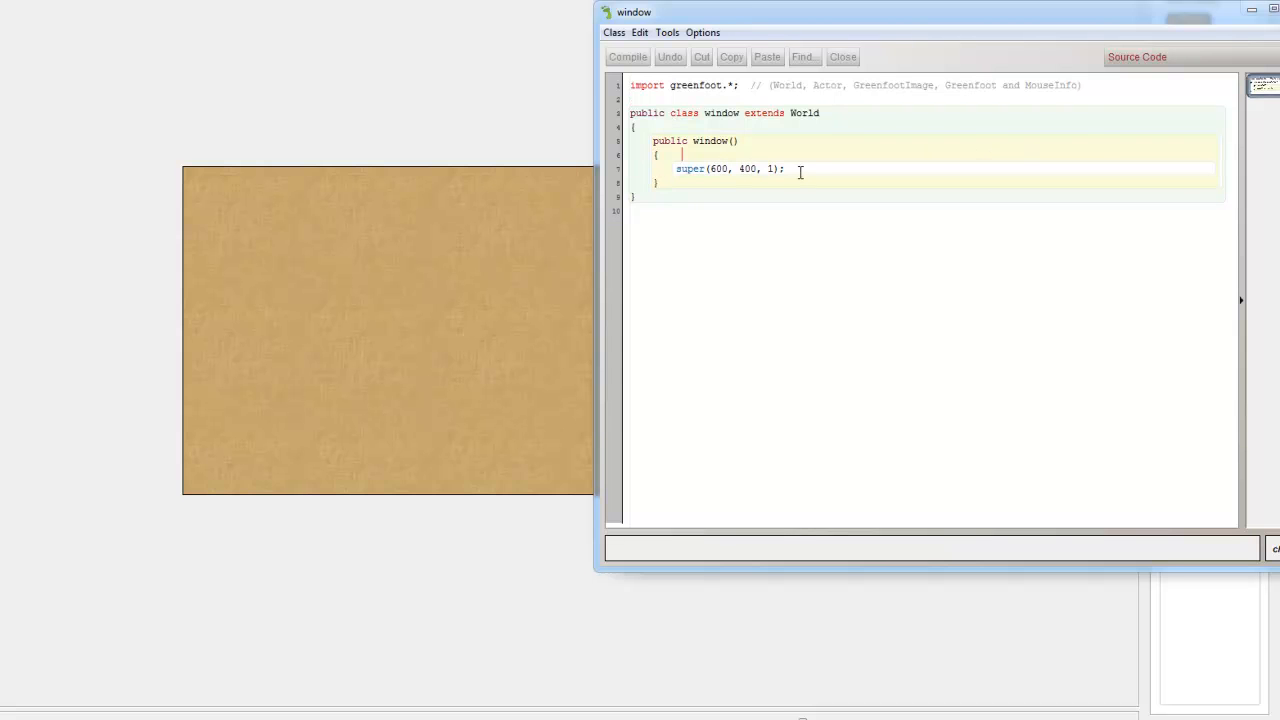
Add addObject(new player(), 100, 200); to the constructor and compile
type("ad")
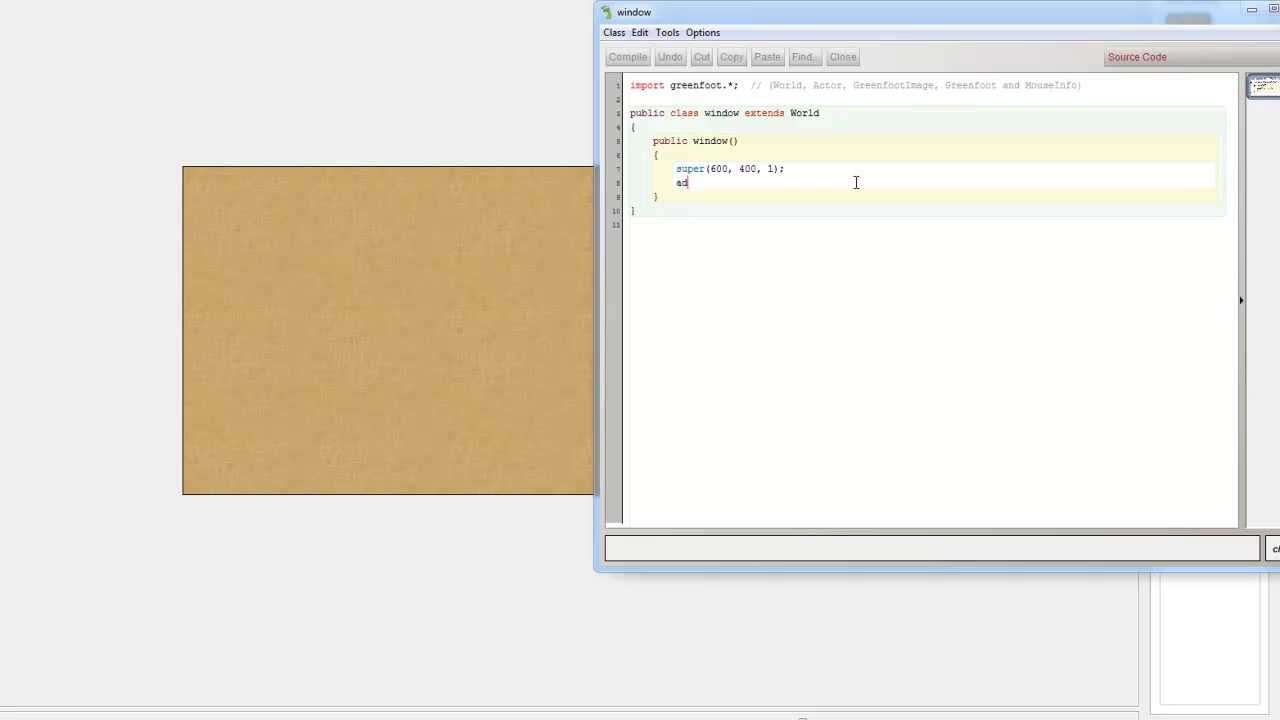
type("dObject(new")
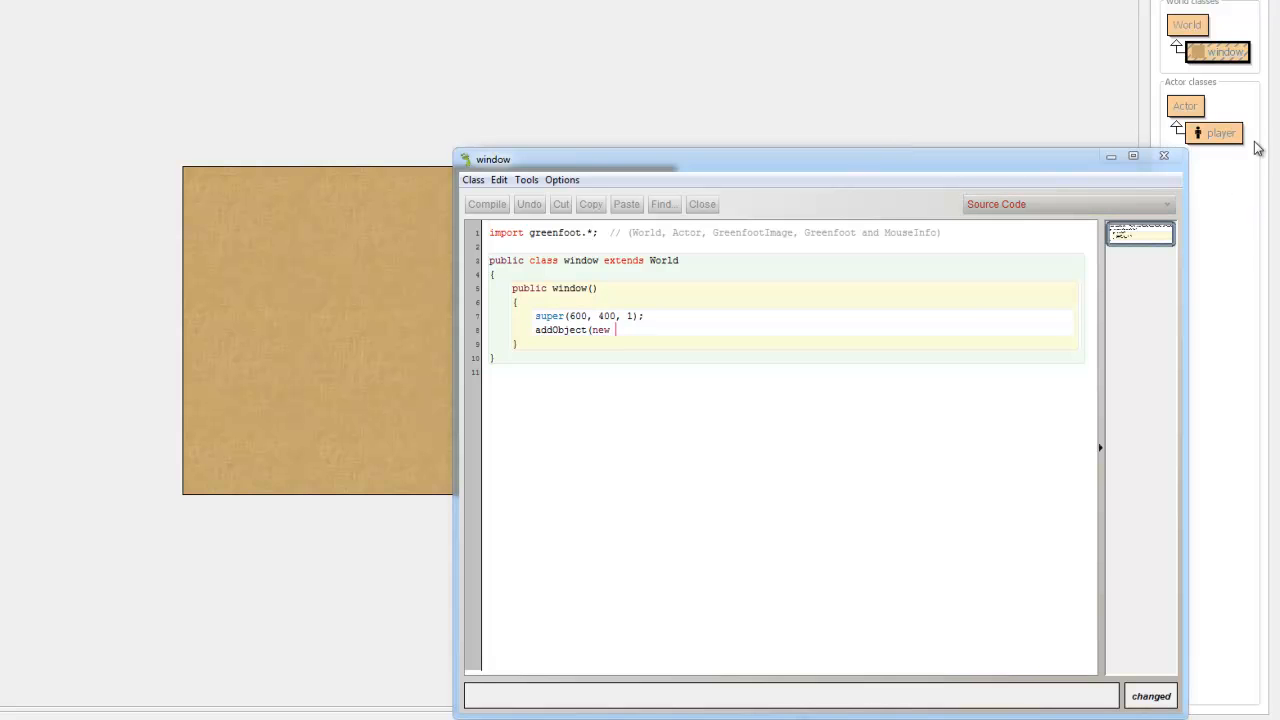
type("player")
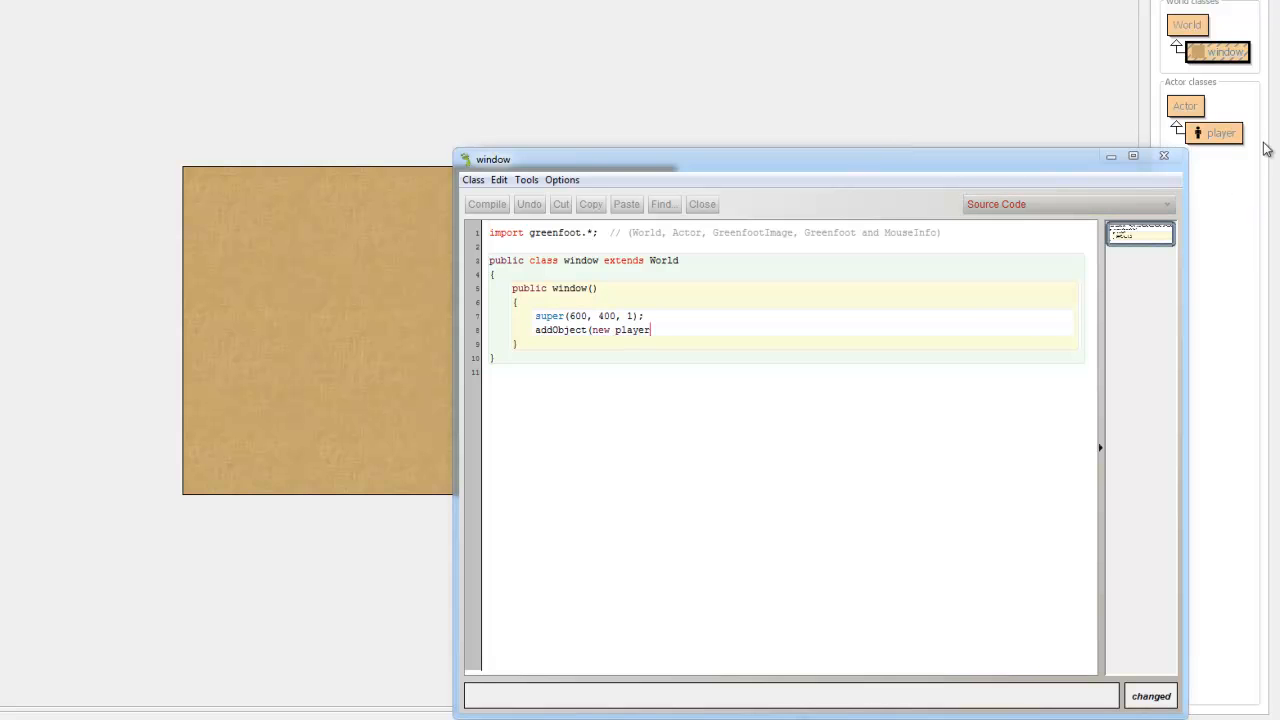
type("()")
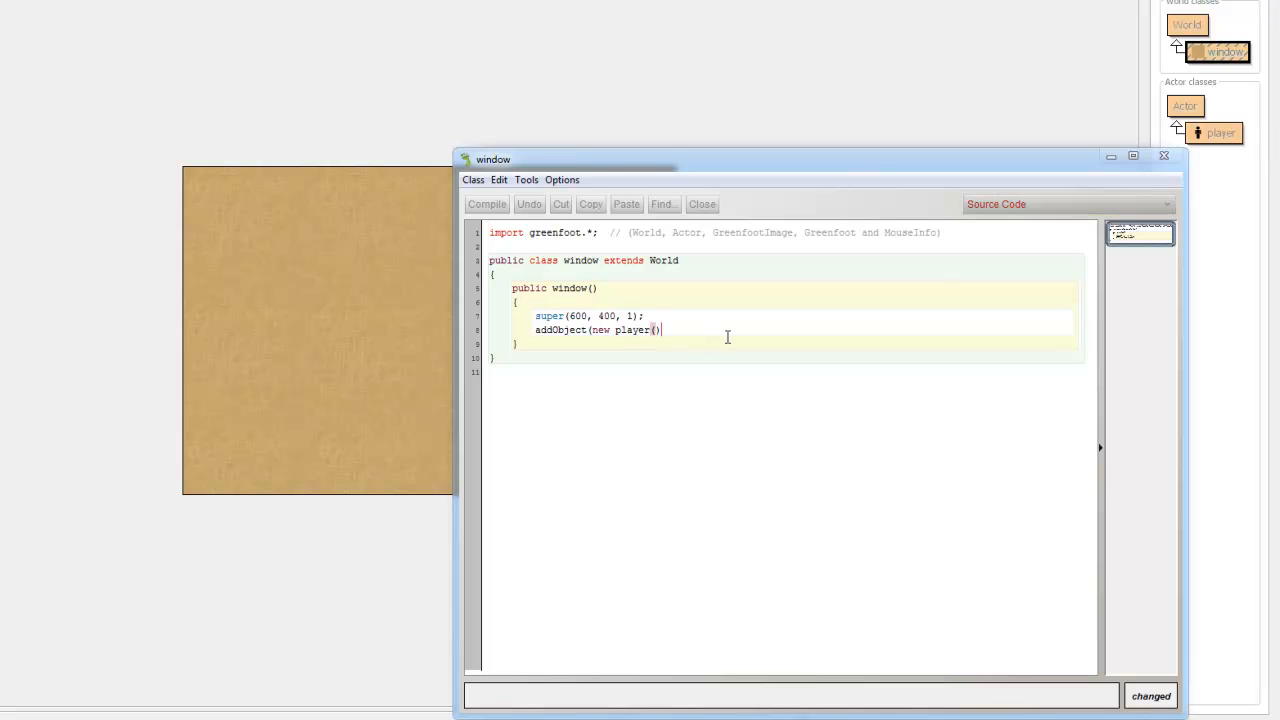
type(",")
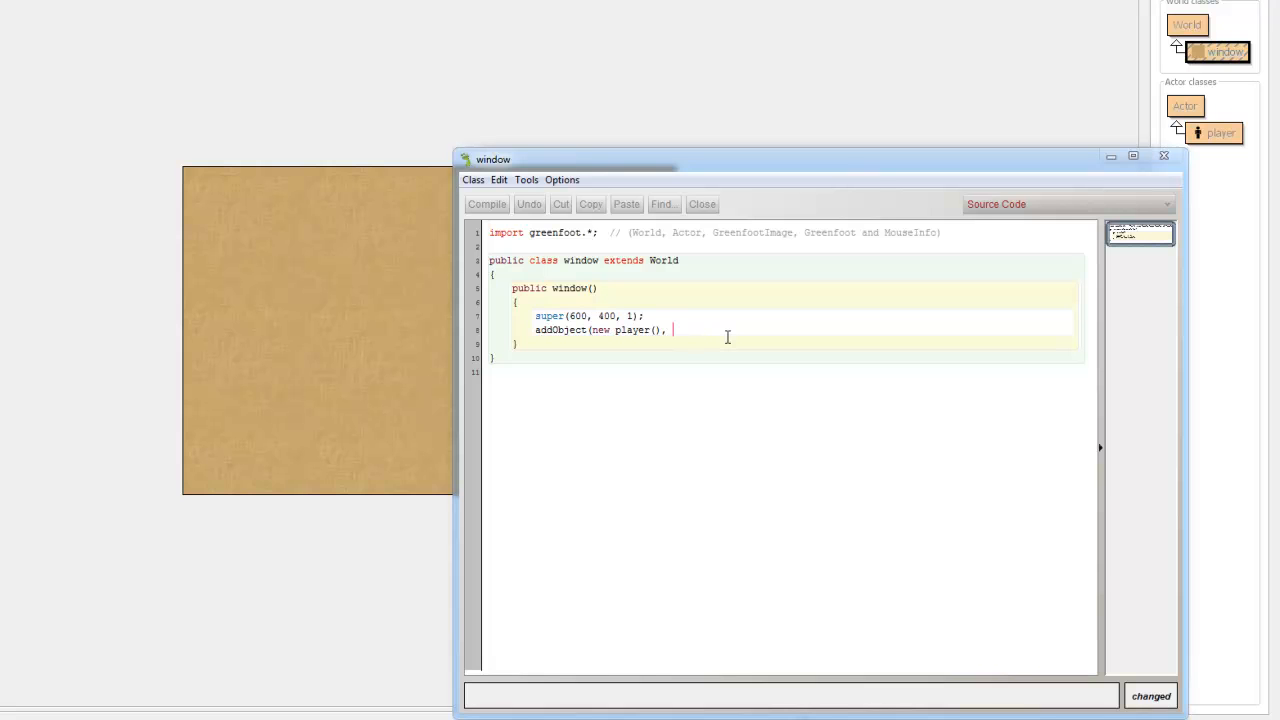
type("100,")
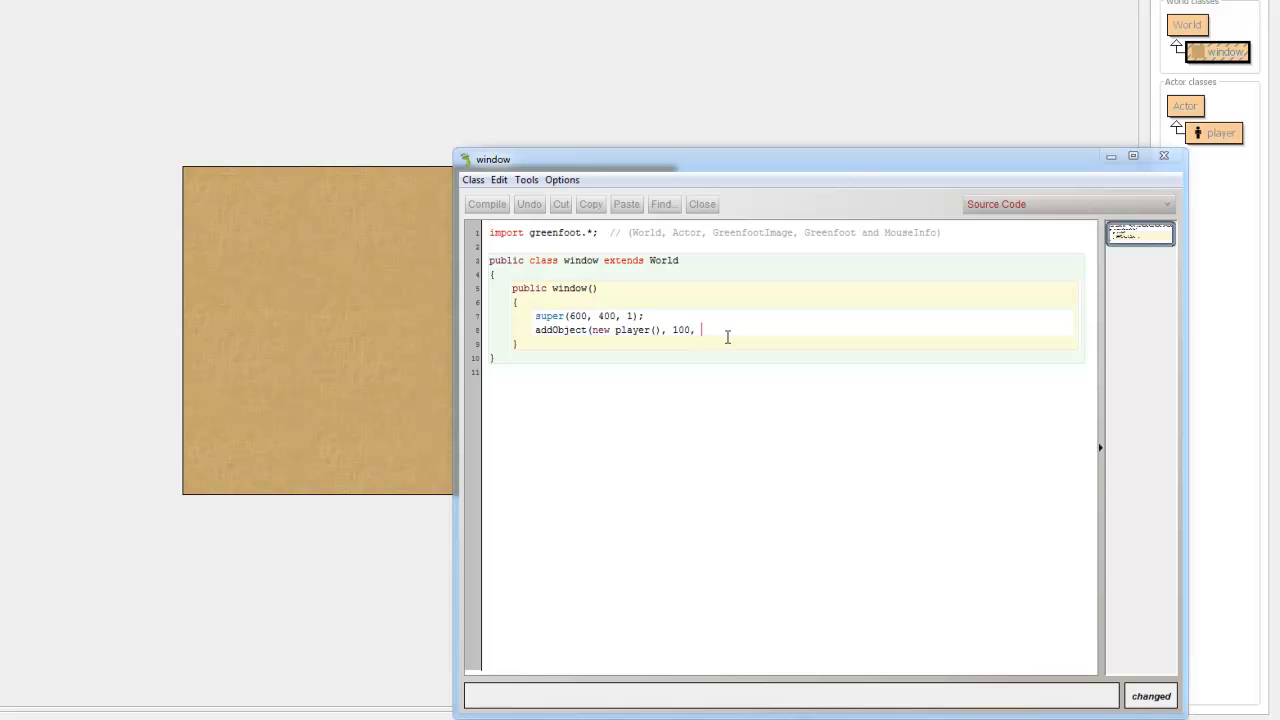
type("200")
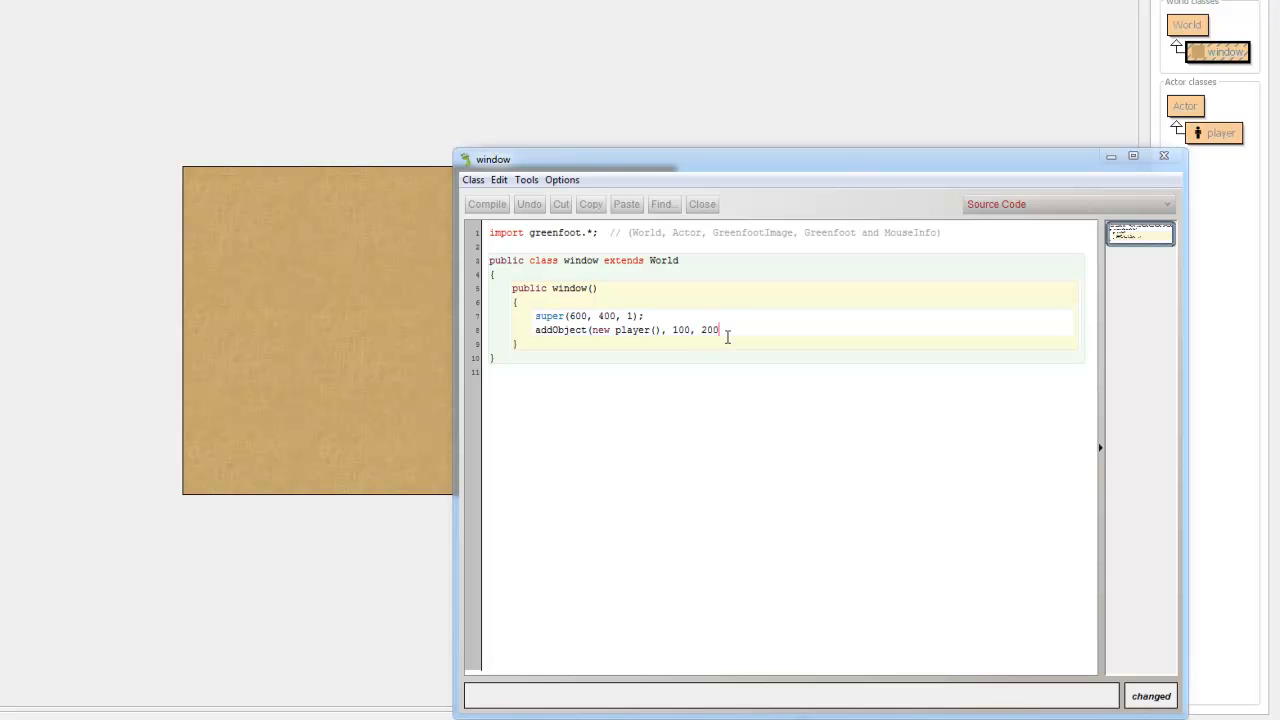
type(");")
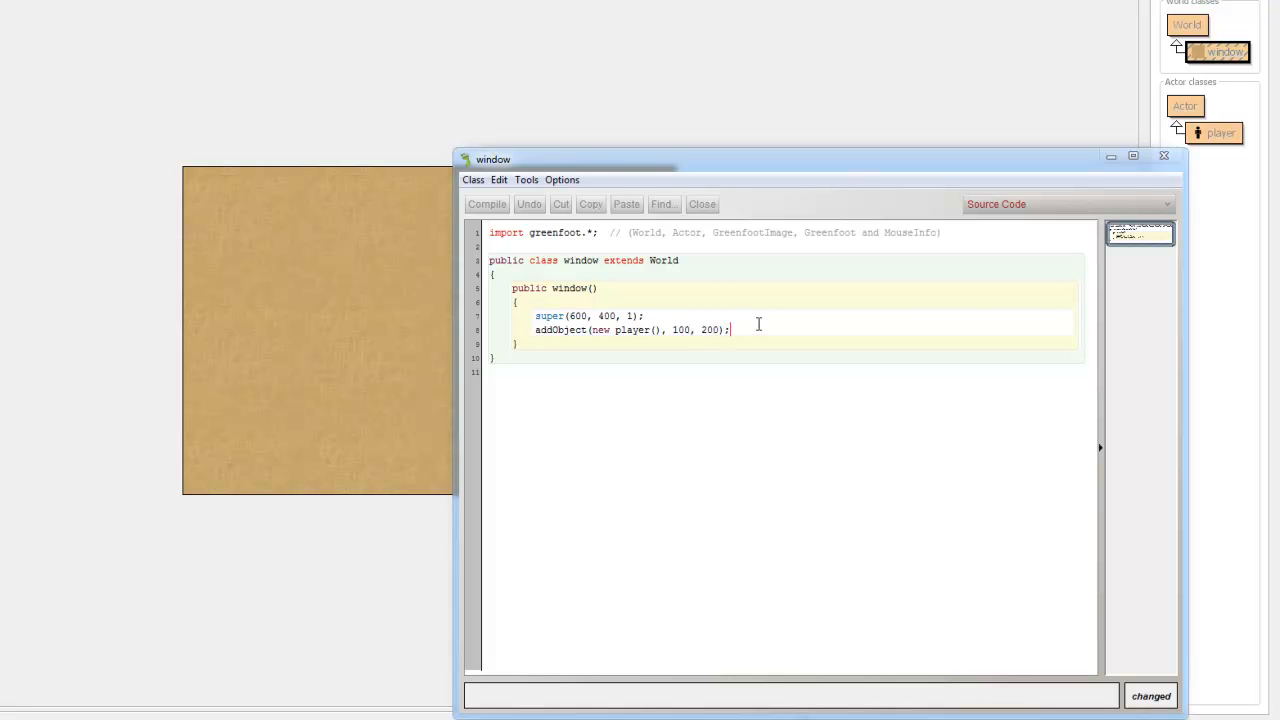
left_click(488, 204)
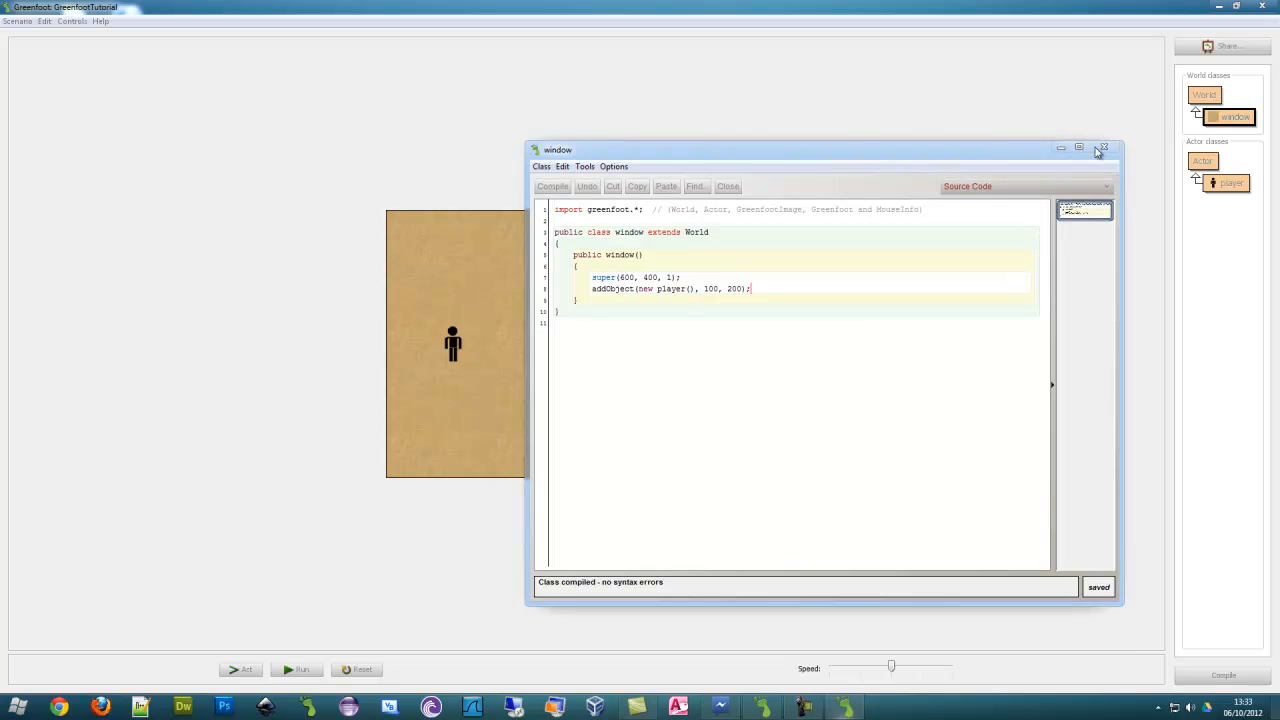
Reset the scenario to confirm the player appears, then reopen the world class source
left_click(1104, 148)
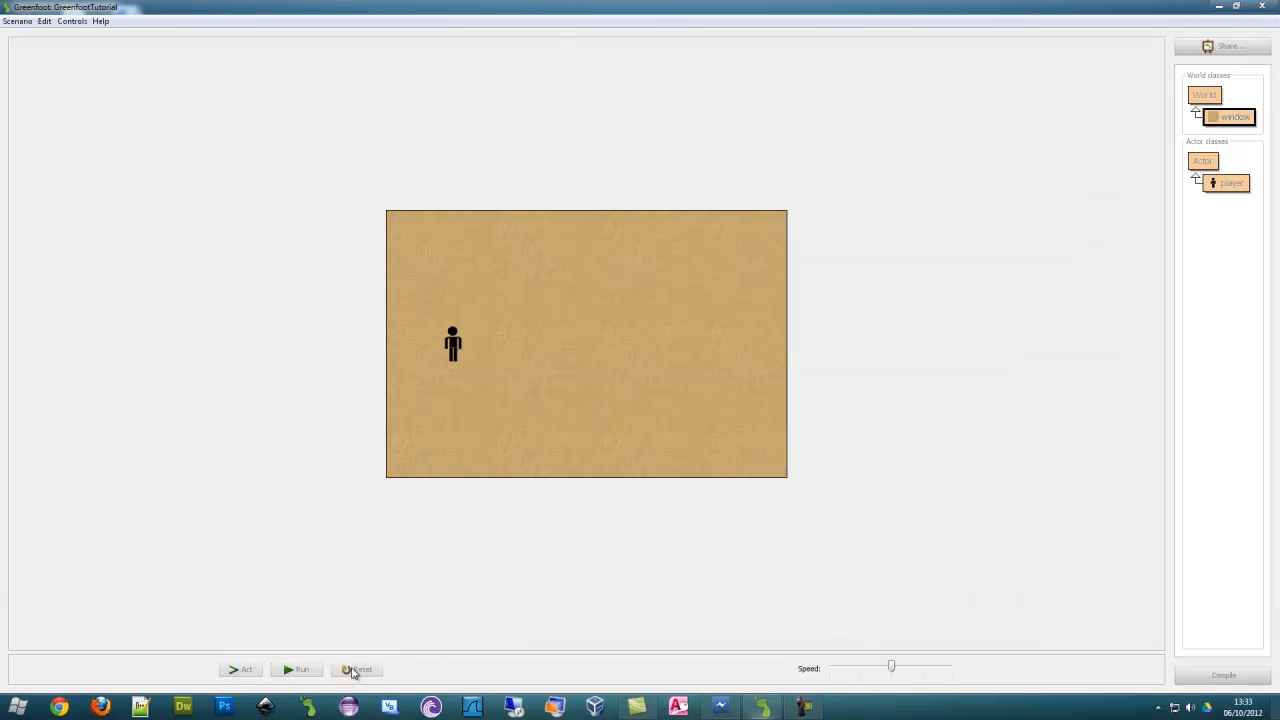
left_click(356, 668)
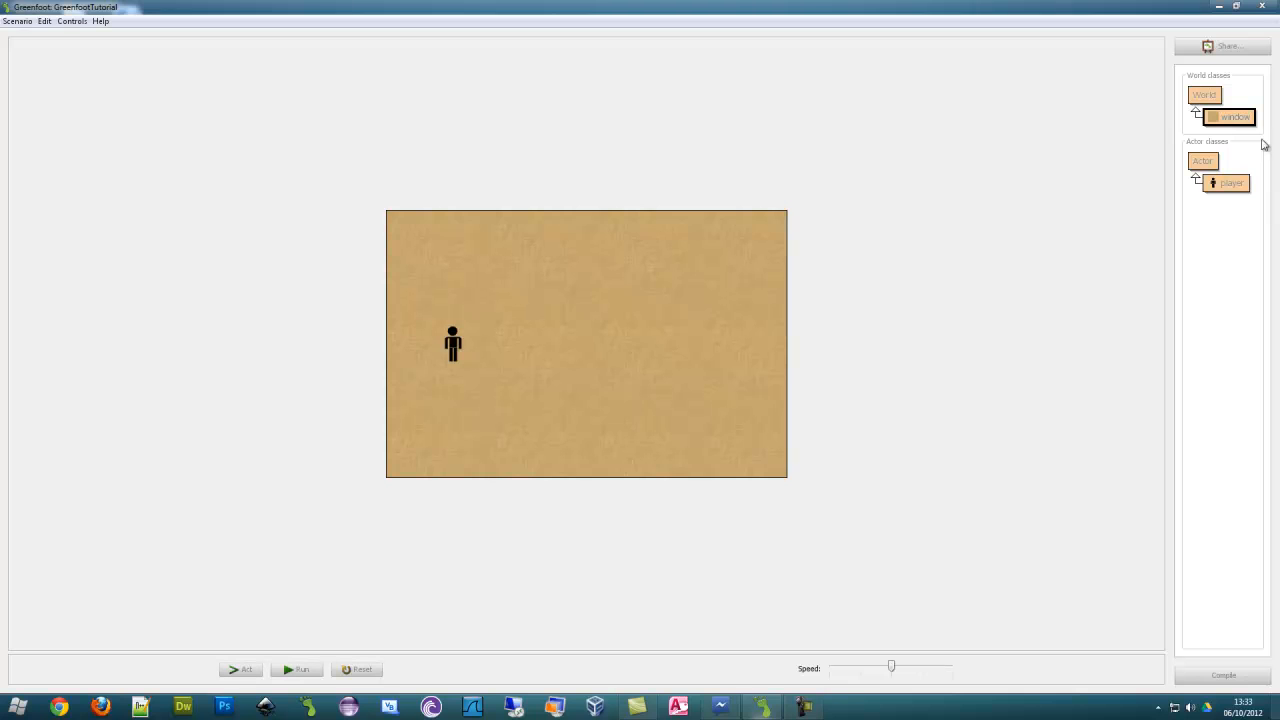
double_click(1232, 116)
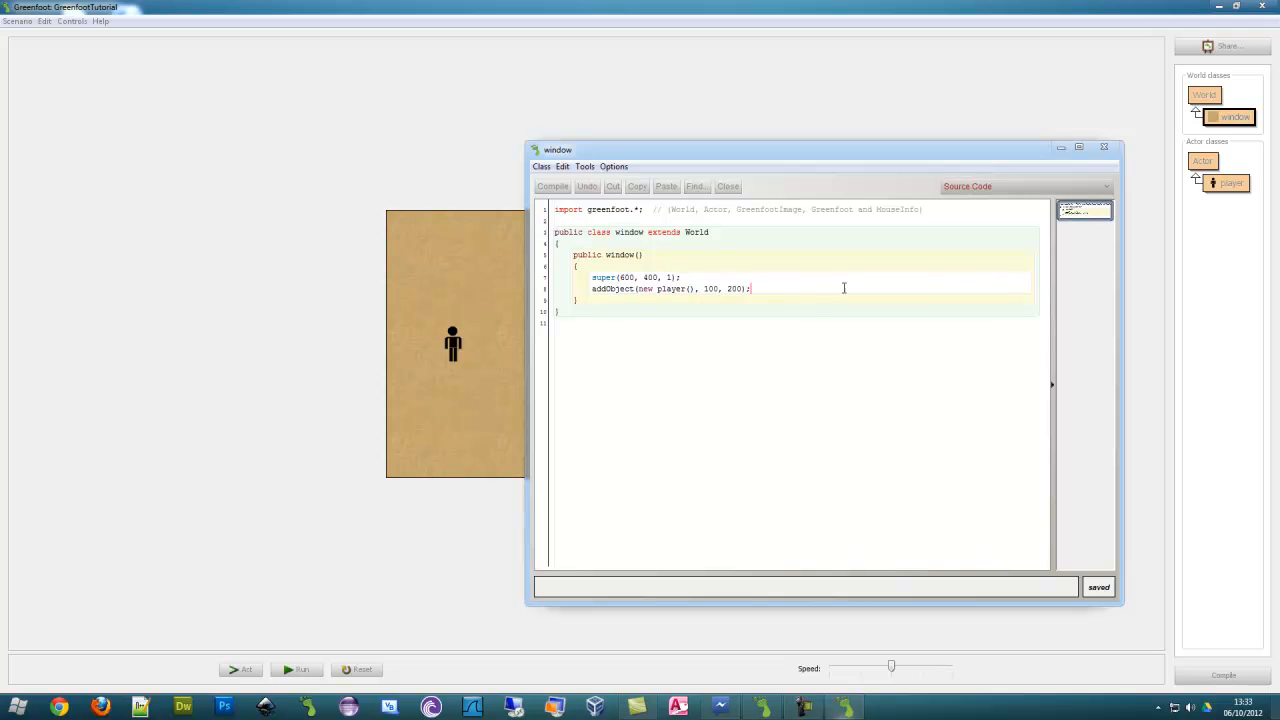
key("enter")
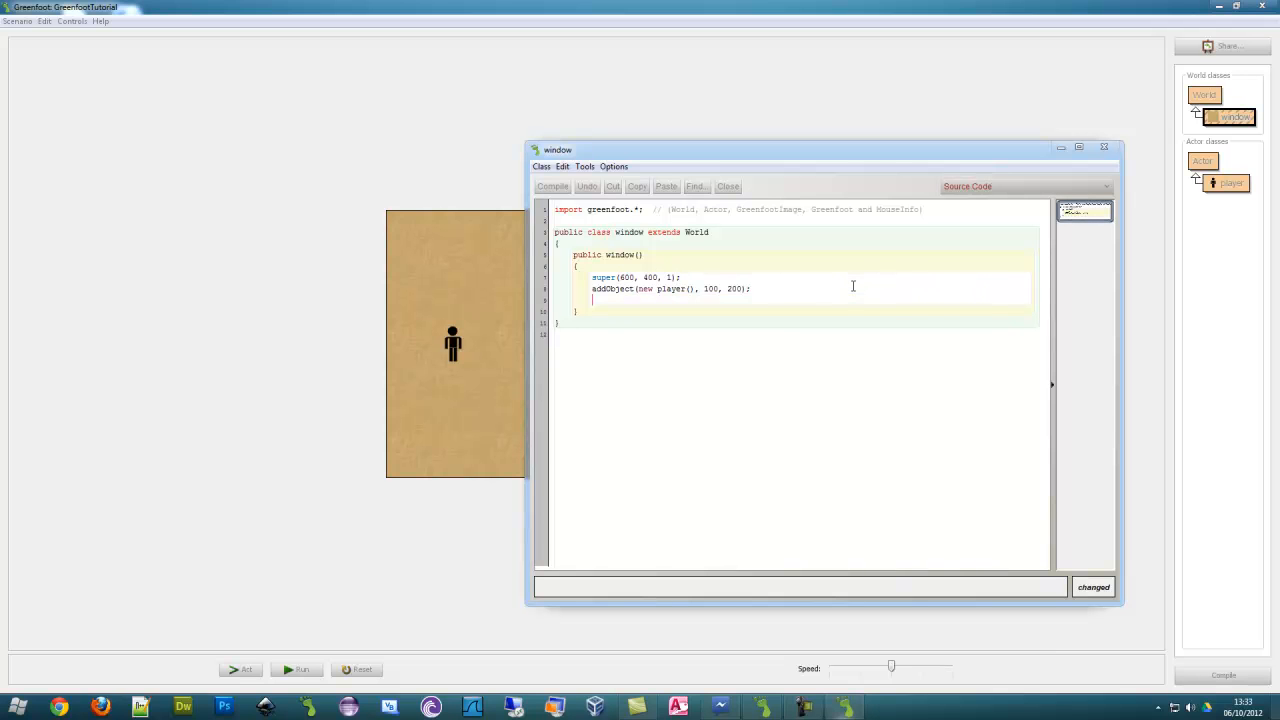
type("Gree")
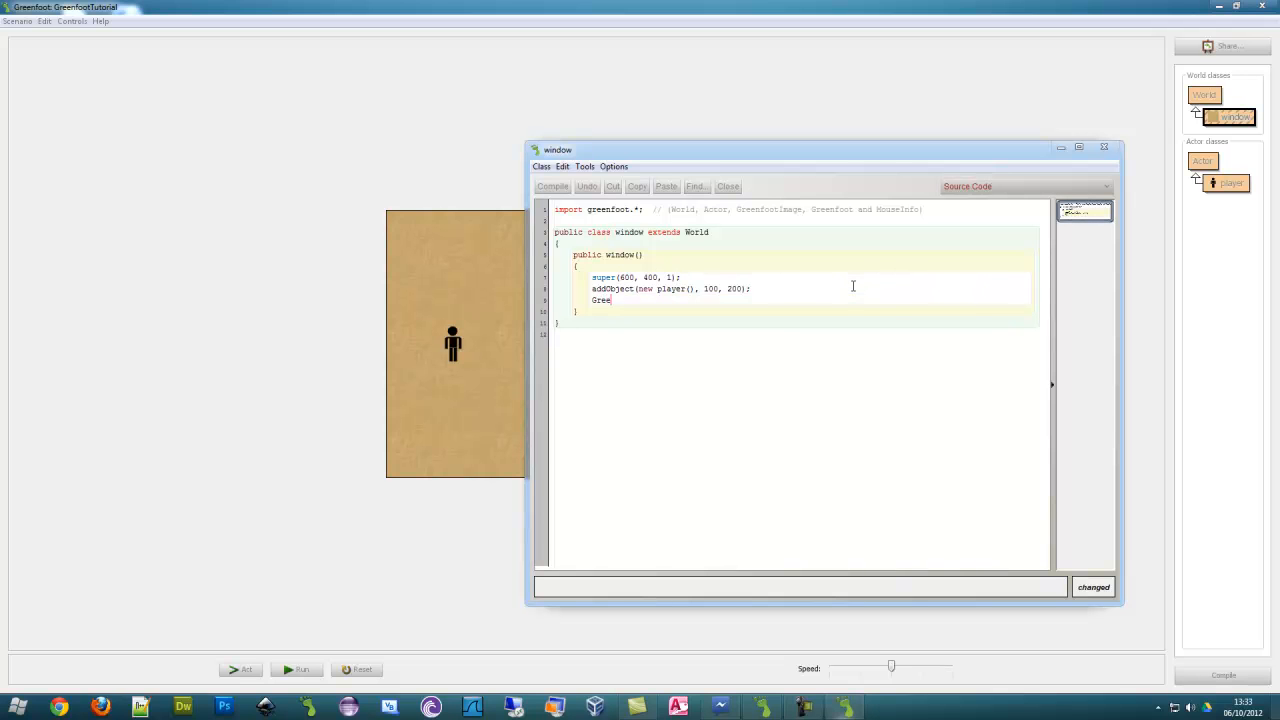
type("nfoot.")
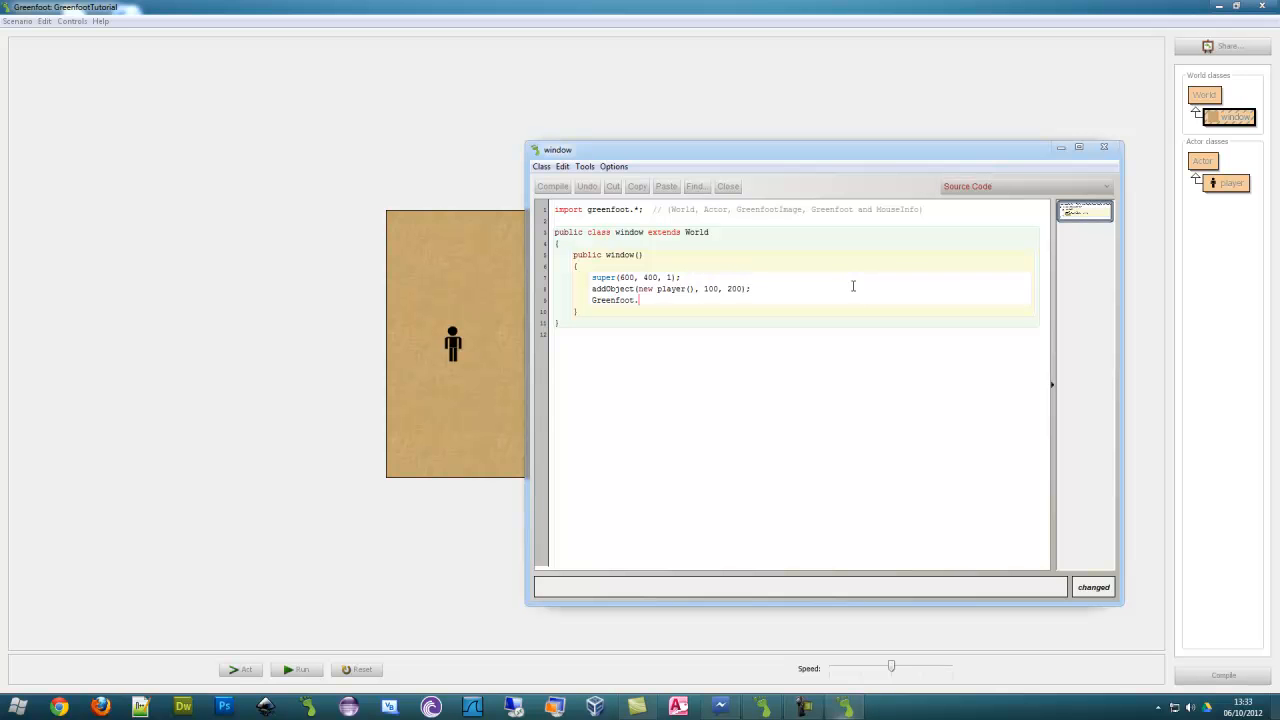
type("dela")
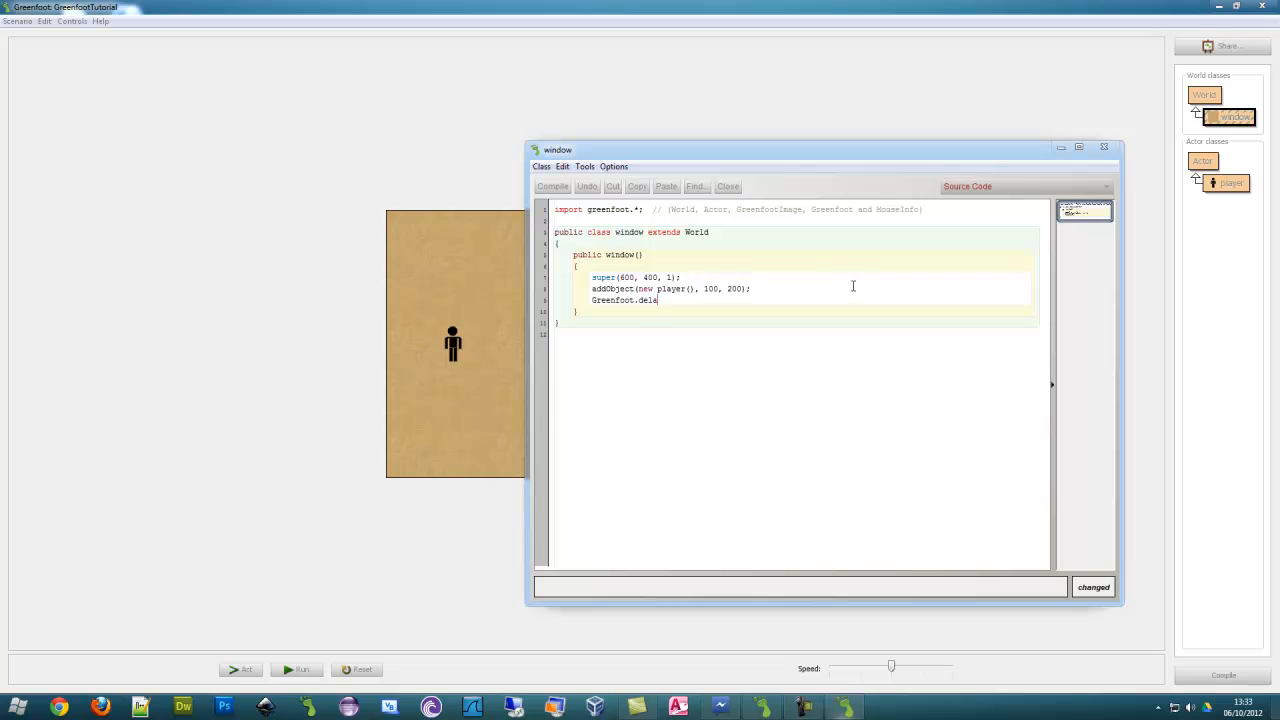
type("y(")
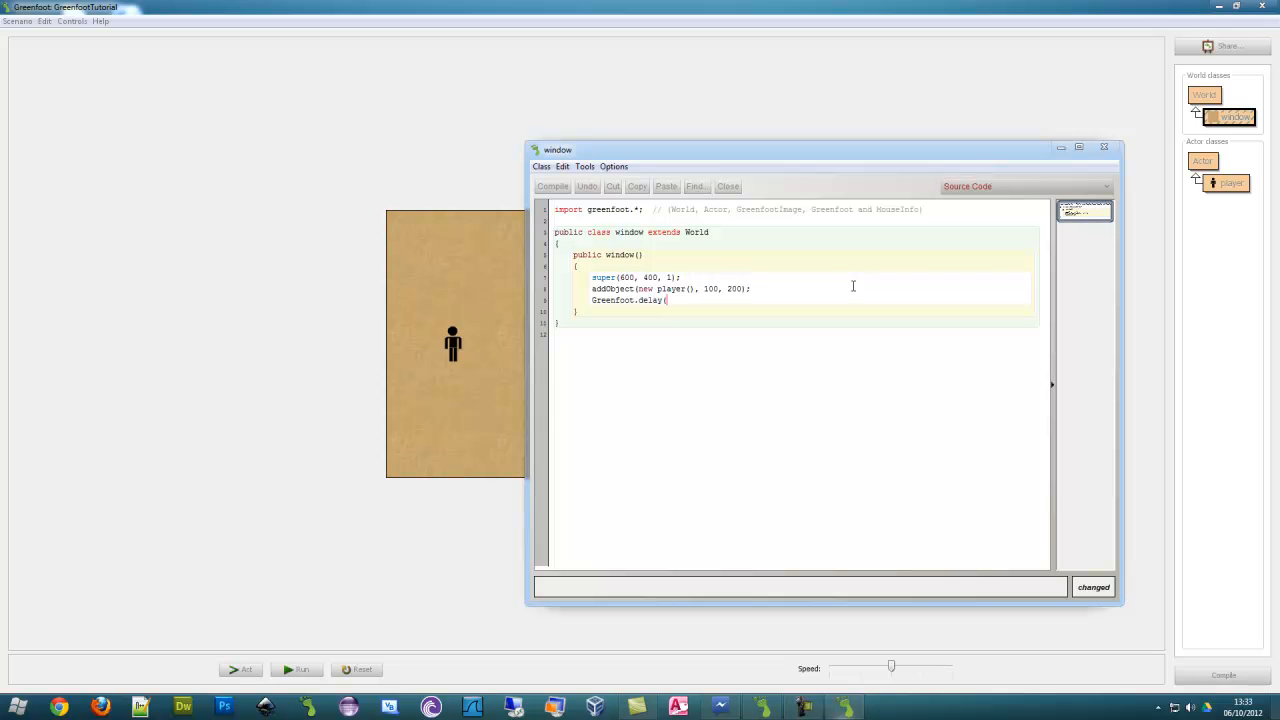
type("500")
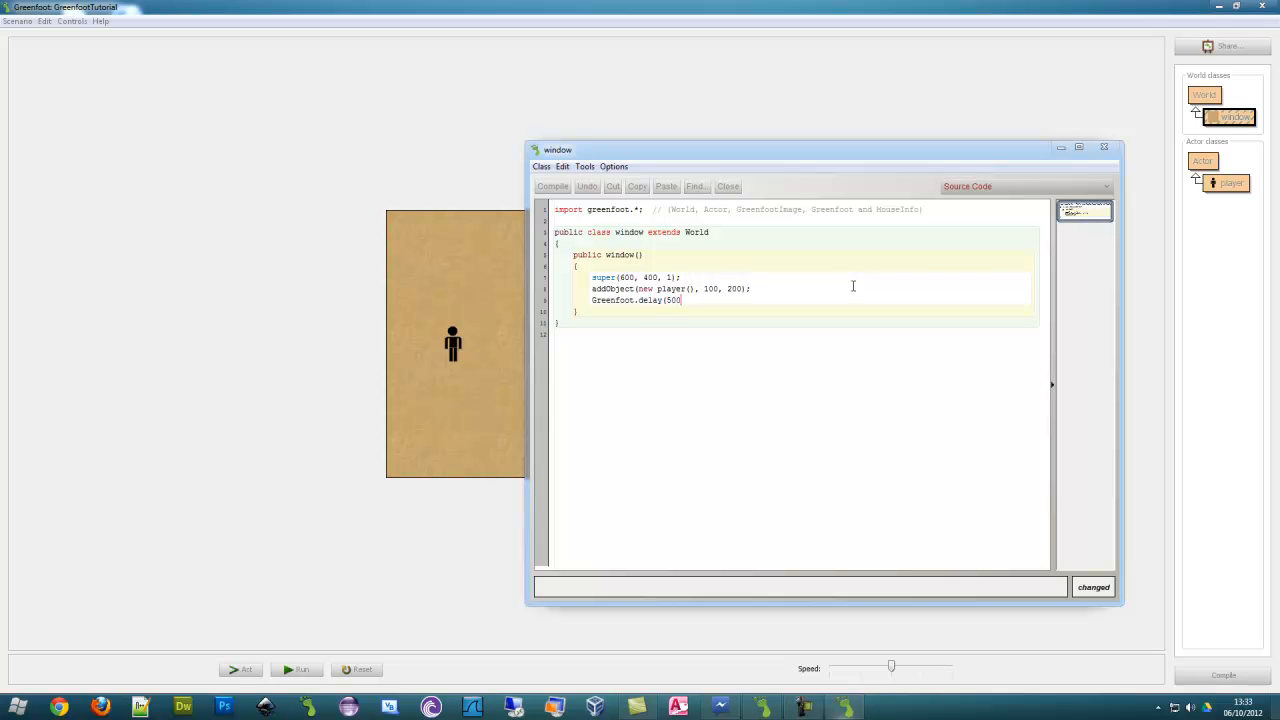
type(");")
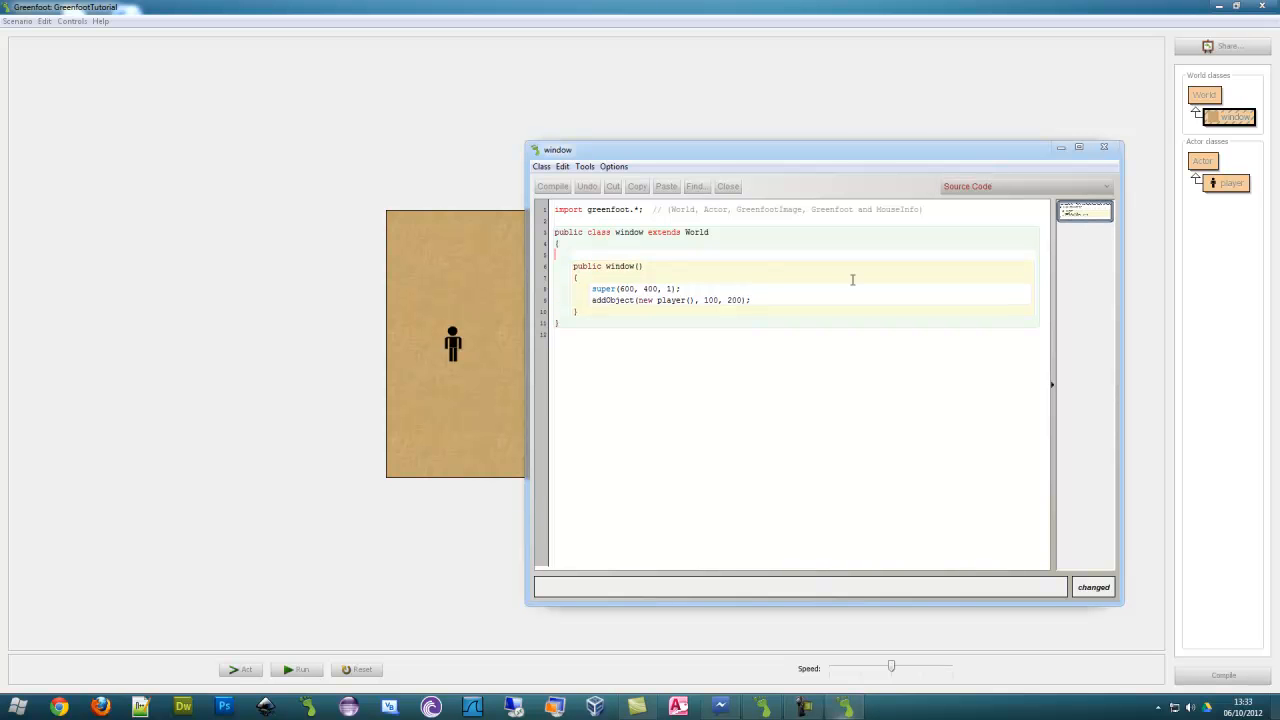
type("player")
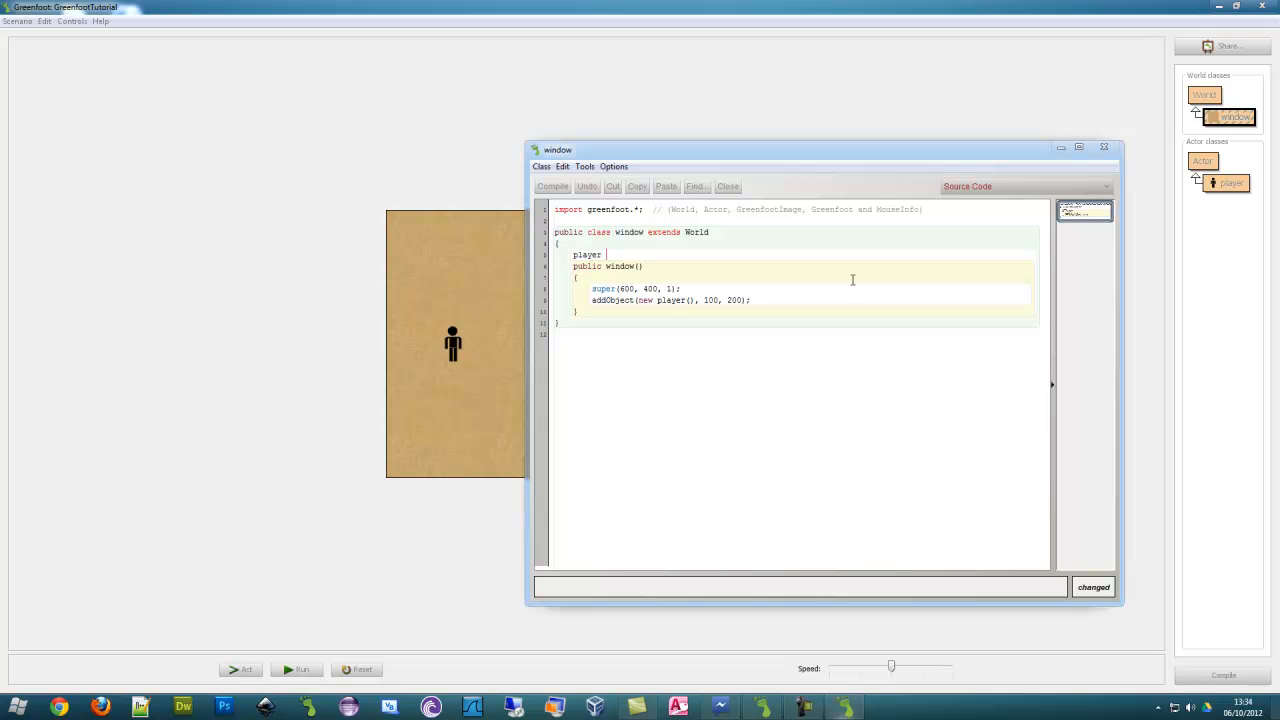
Declare field 'player man = new player();' and use man in addObject
type("man")
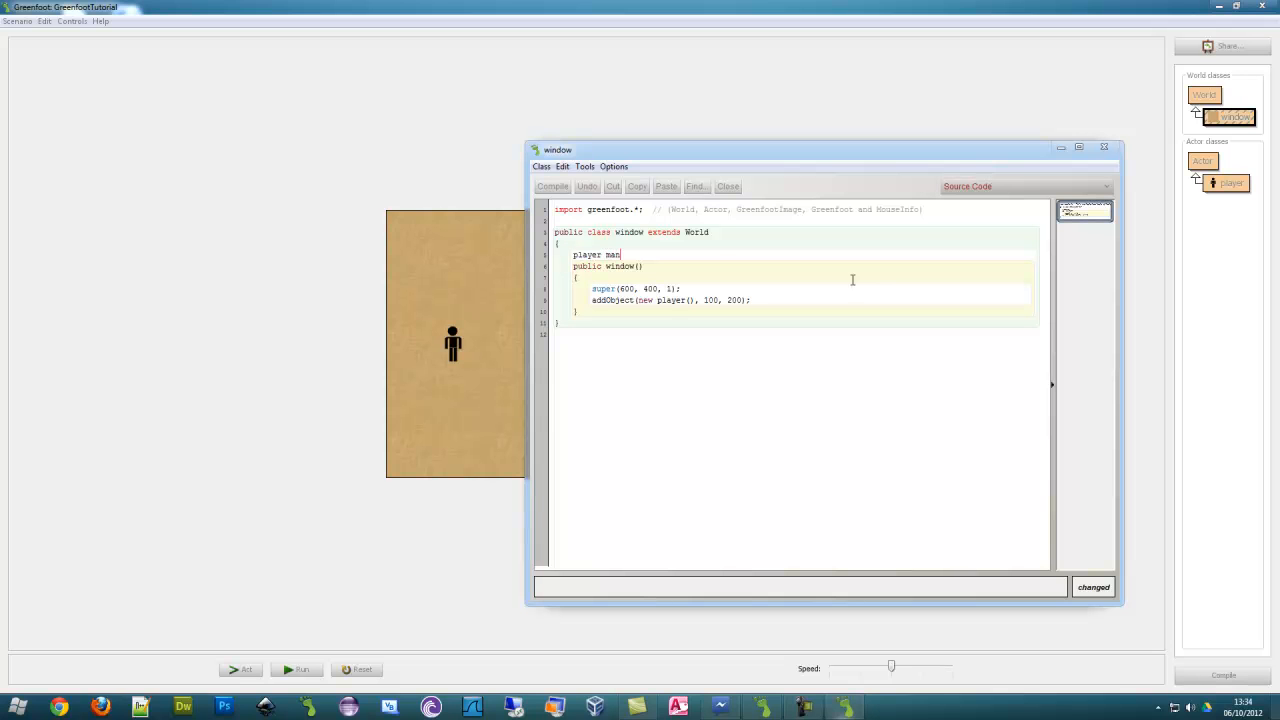
type("= new")
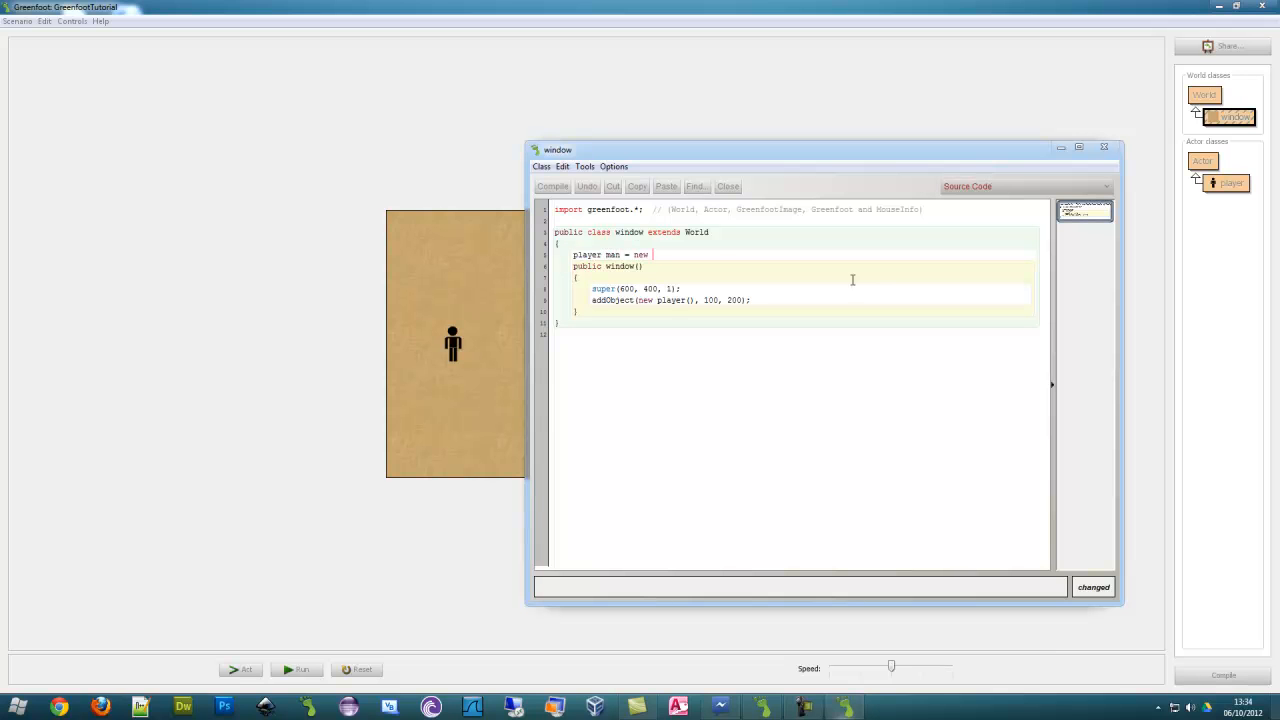
type("player();")
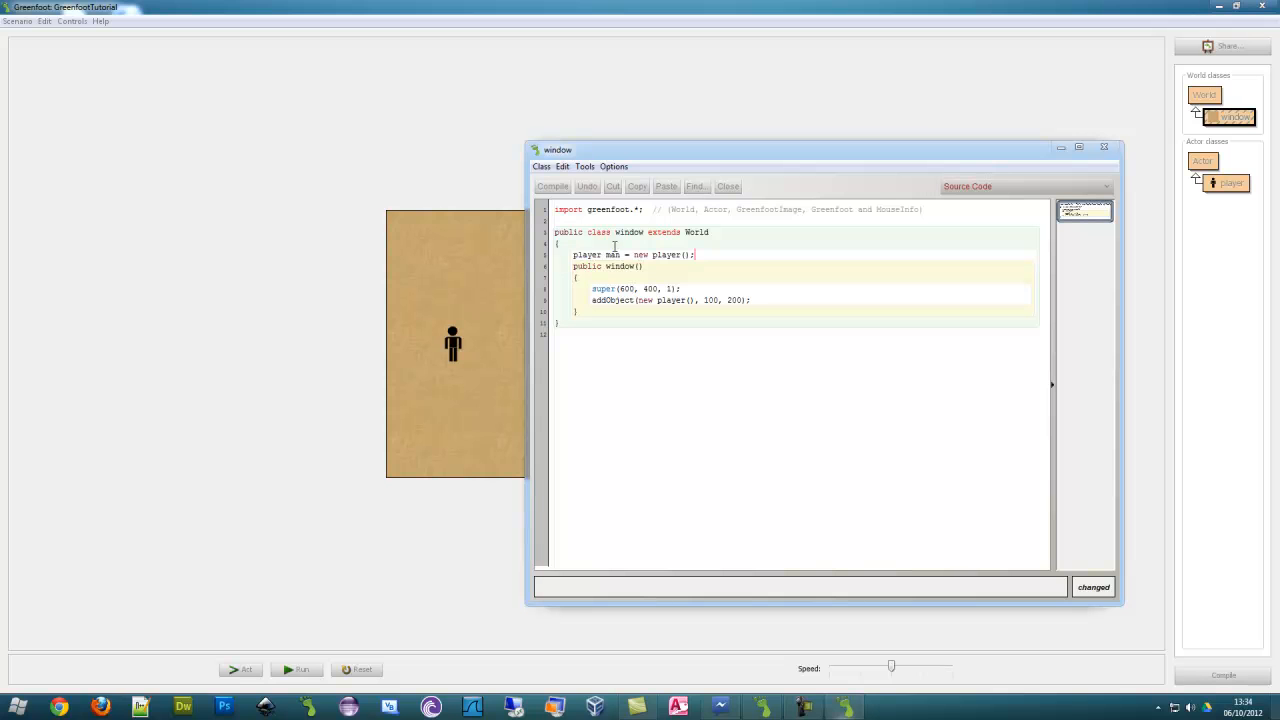
double_click(656, 300)
type("ma")
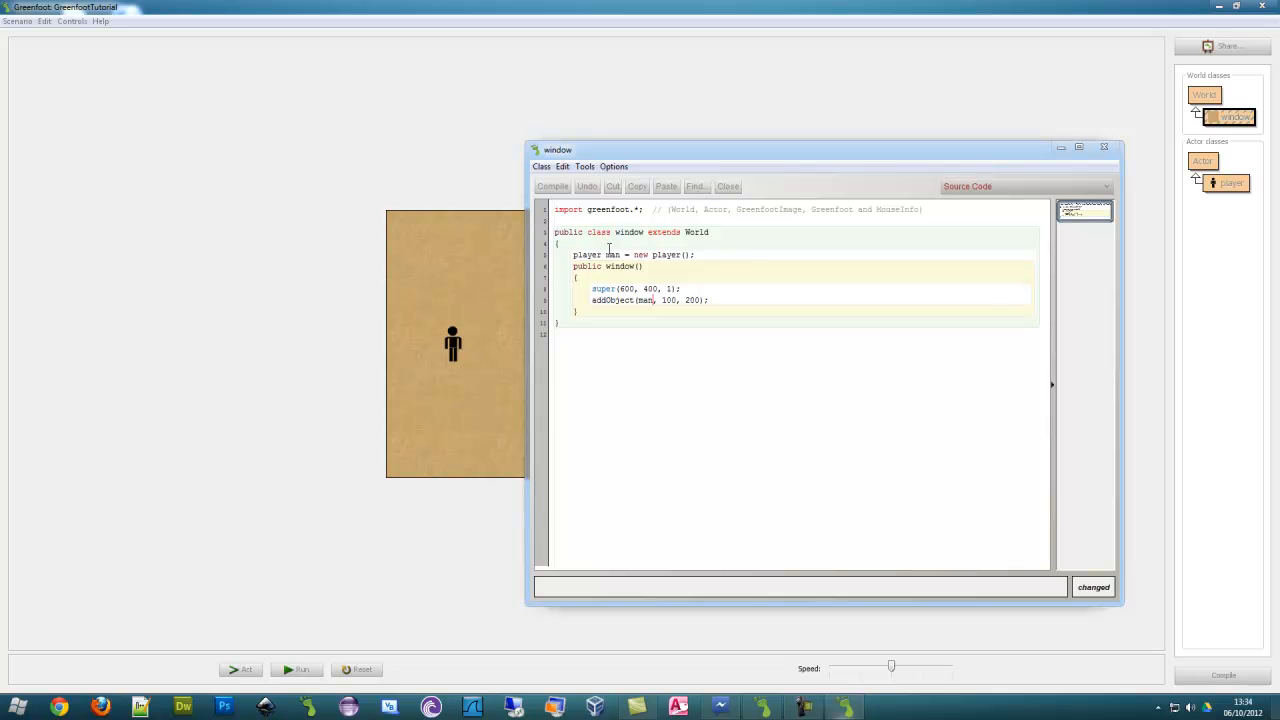
Add Greenfoot.delay(500); and removeObject(man); after the addObject line
double_click(588, 254)
type("g")
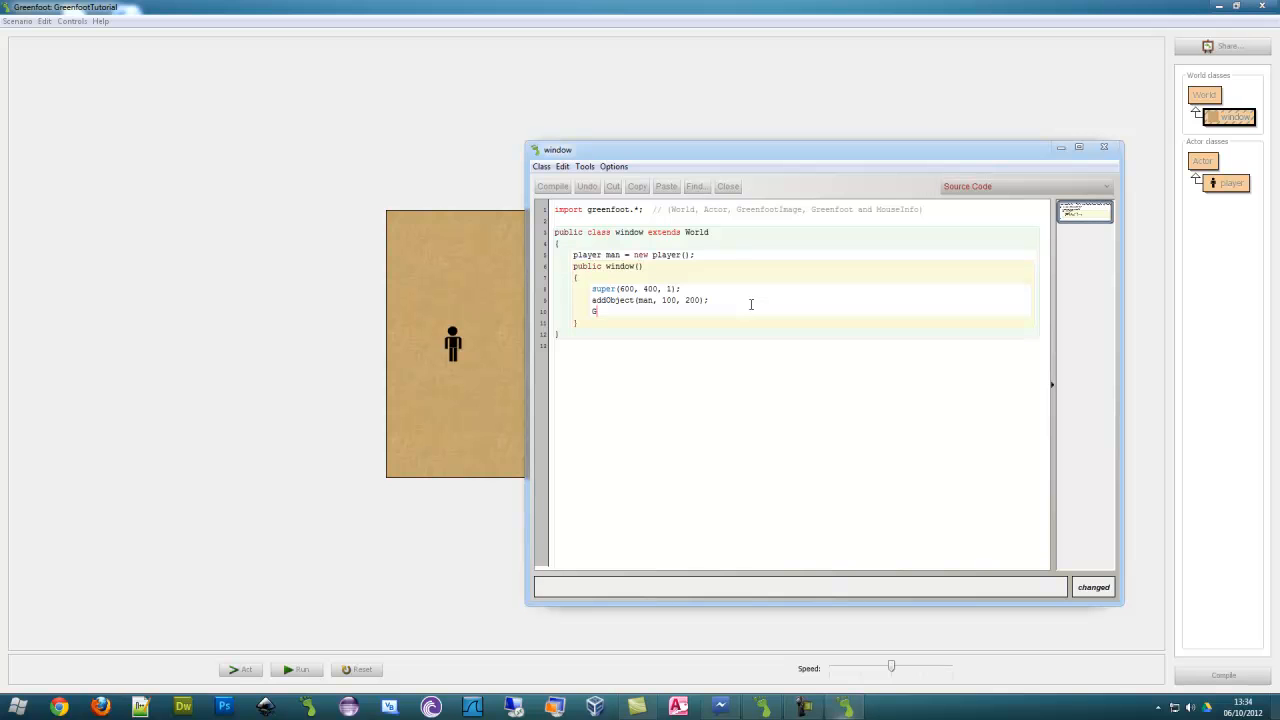
type("reenfoot")
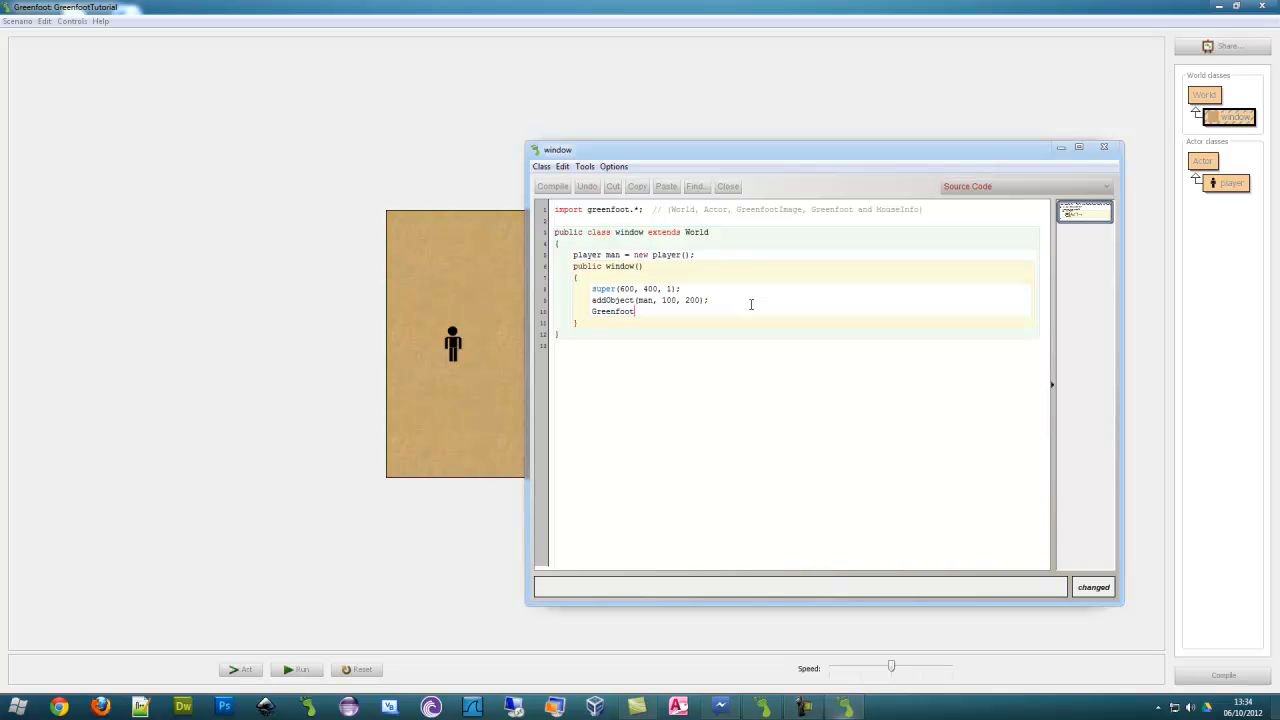
type(".de")
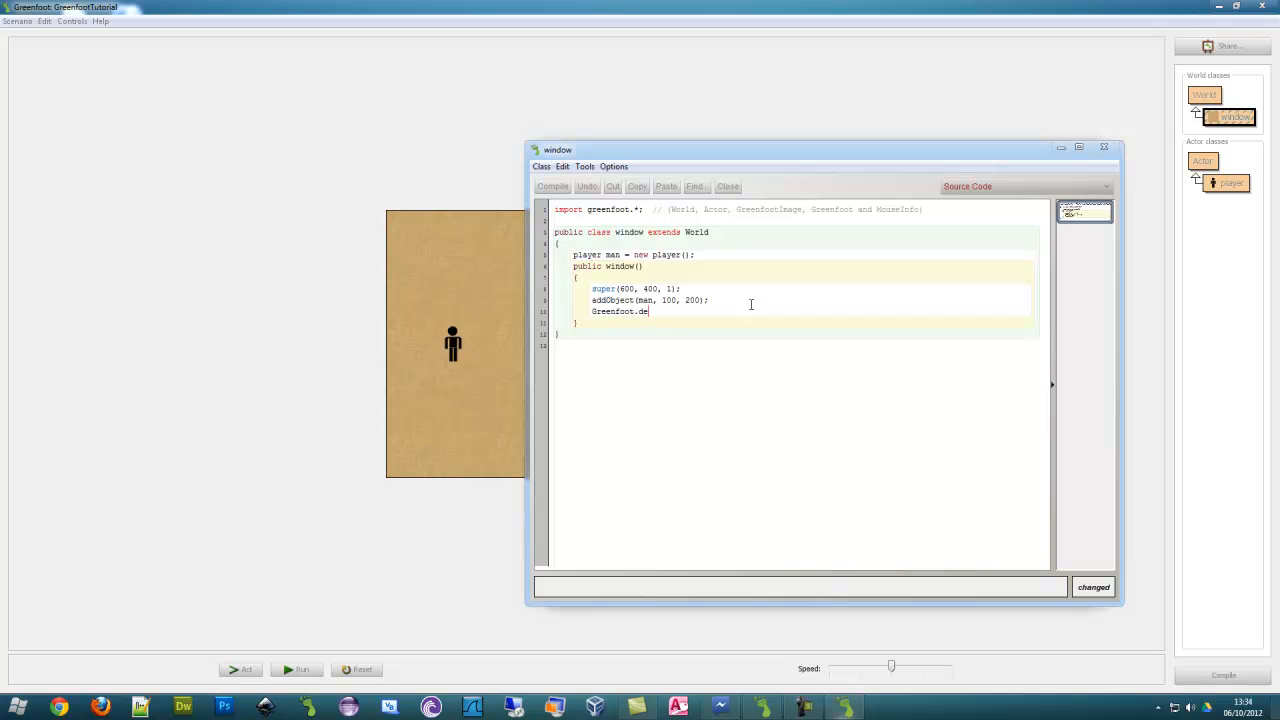
type("lay(500);")
type("removeO")
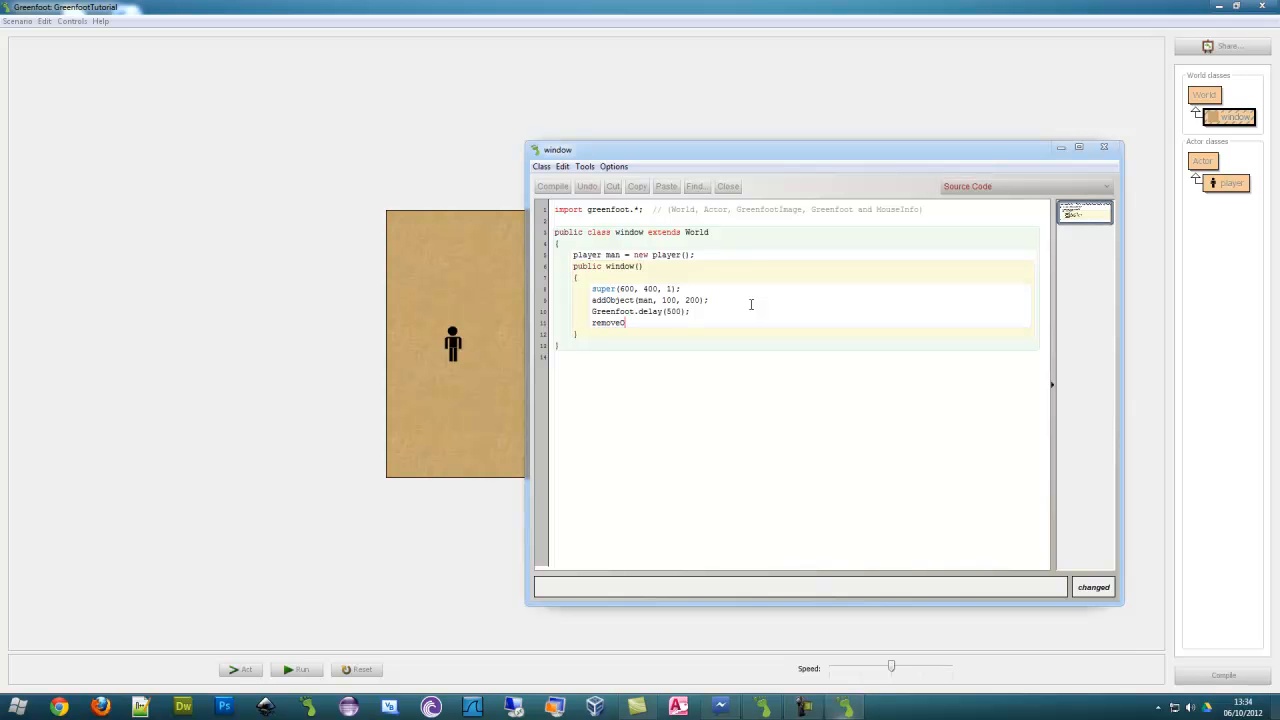
type("bject(")
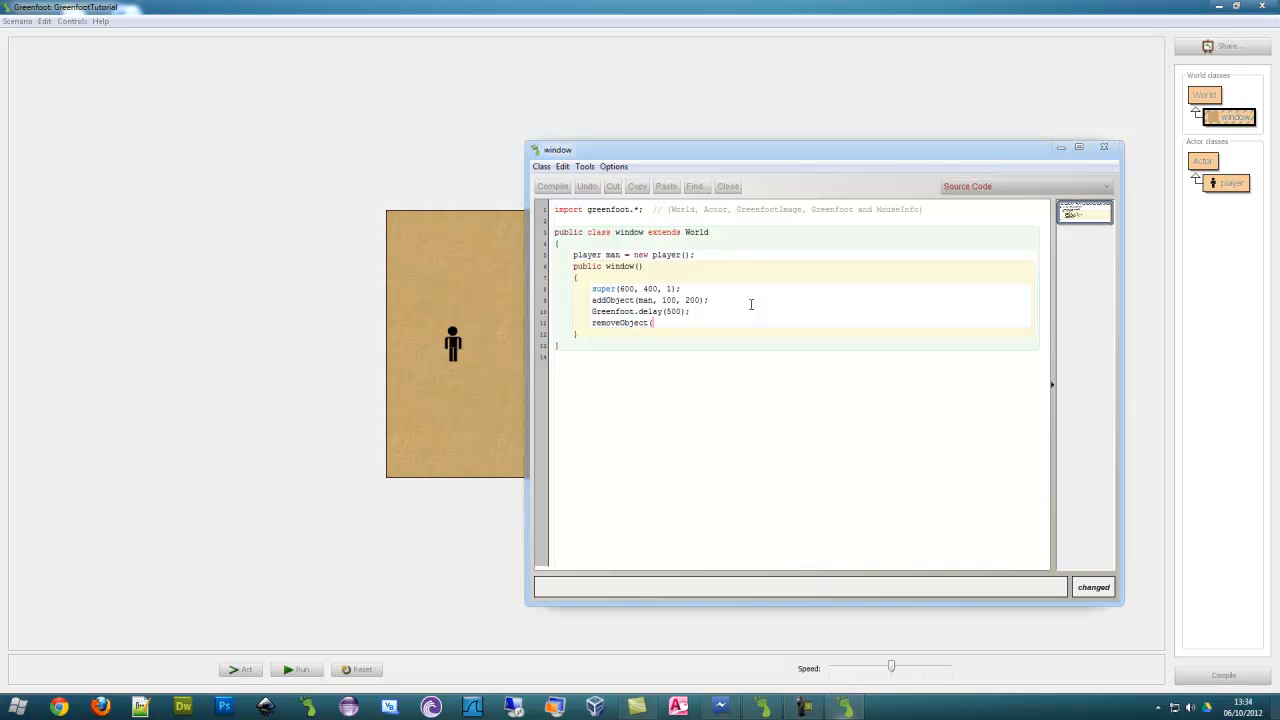
type("man);")
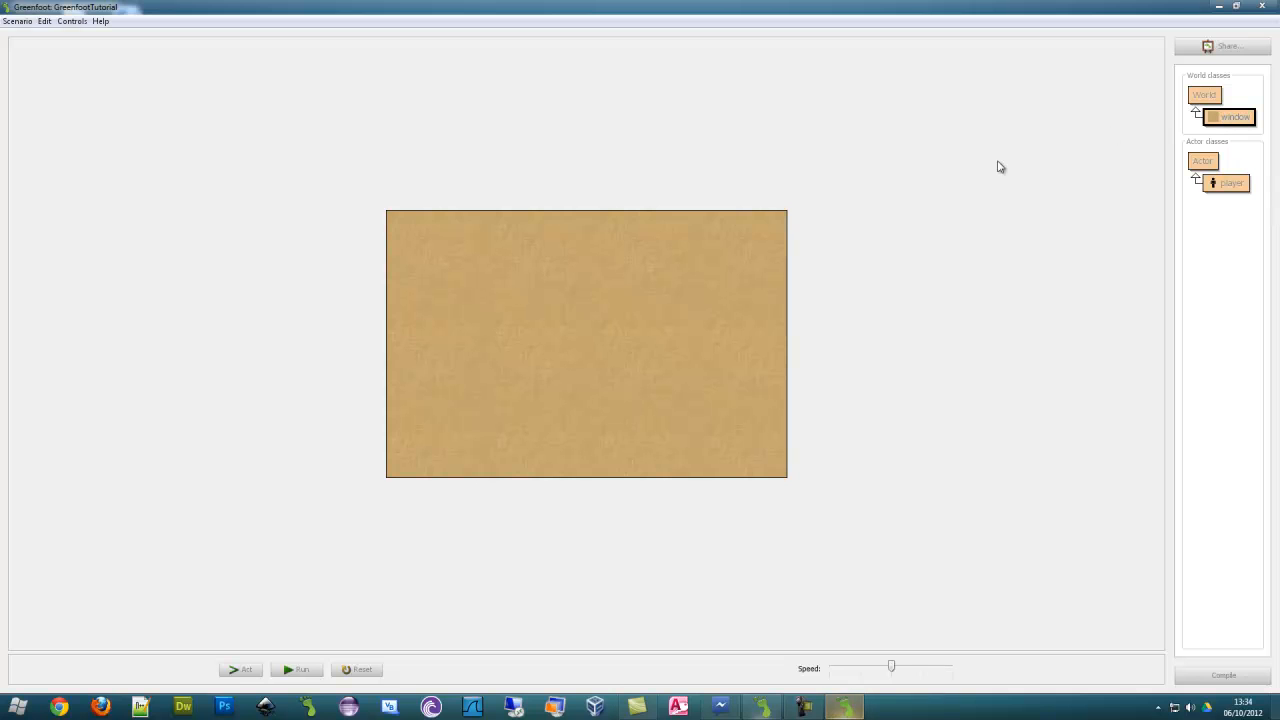
Reopen the window world class source from the class diagram
double_click(1232, 116)
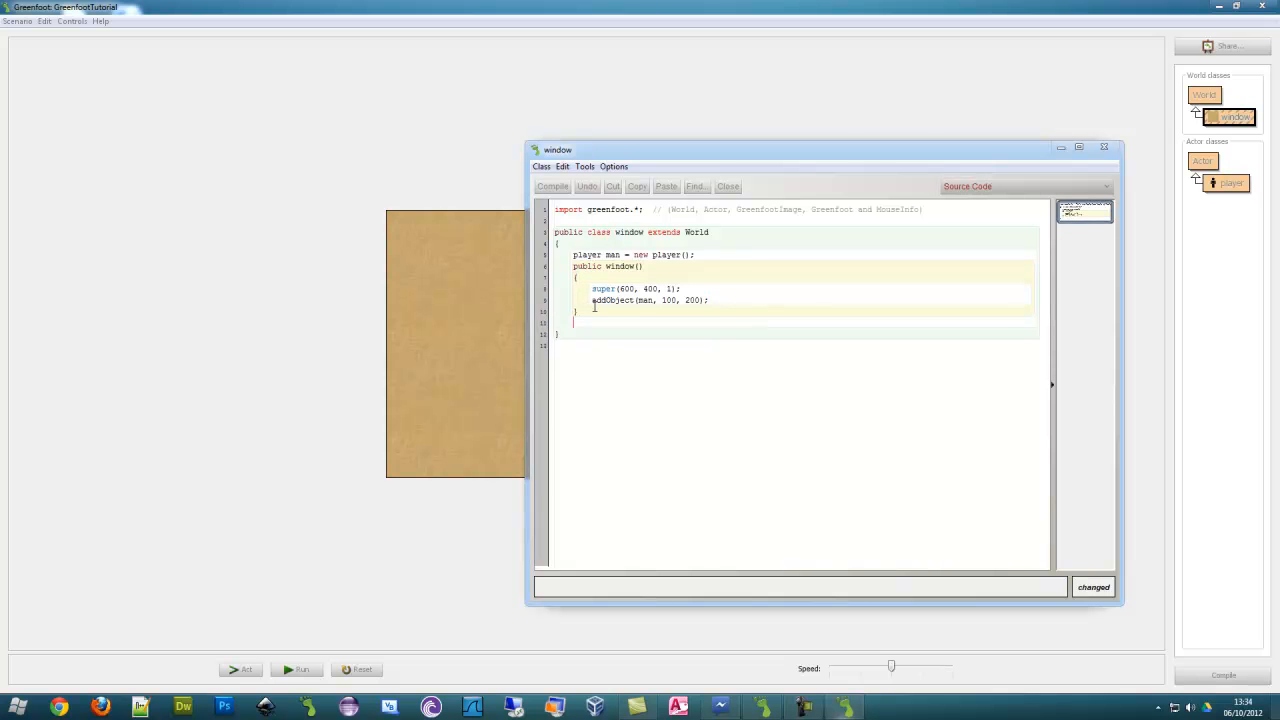
Create public void act() holding Greenfoot.delay(500) and removeObject(man), then run the scenario
type("public act")
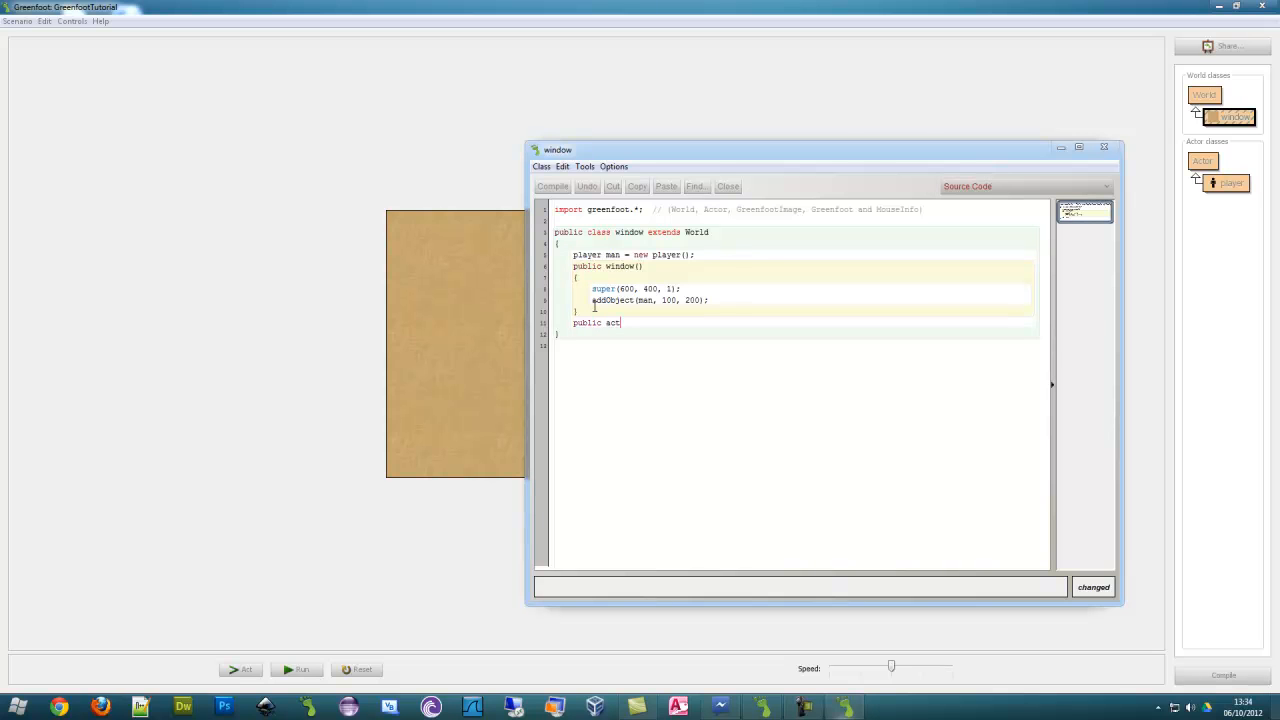
type("()")
type("{")
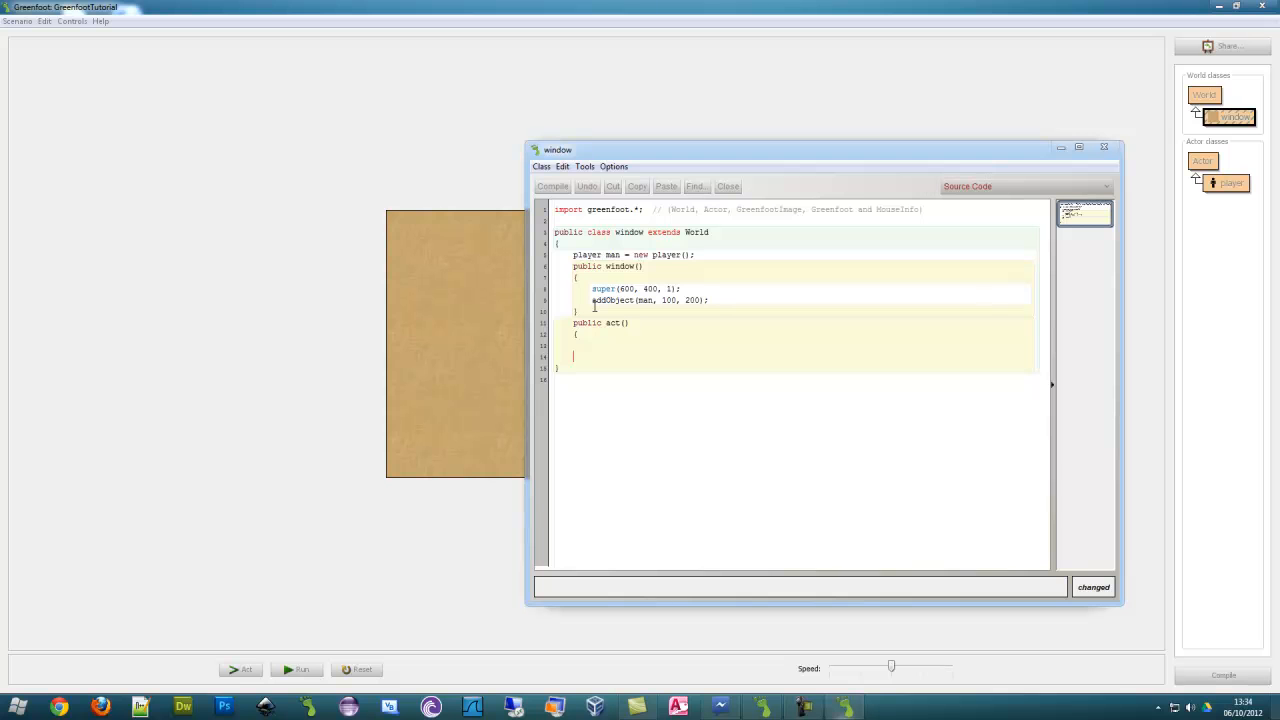
left_click_drag(612, 288, 710, 300)
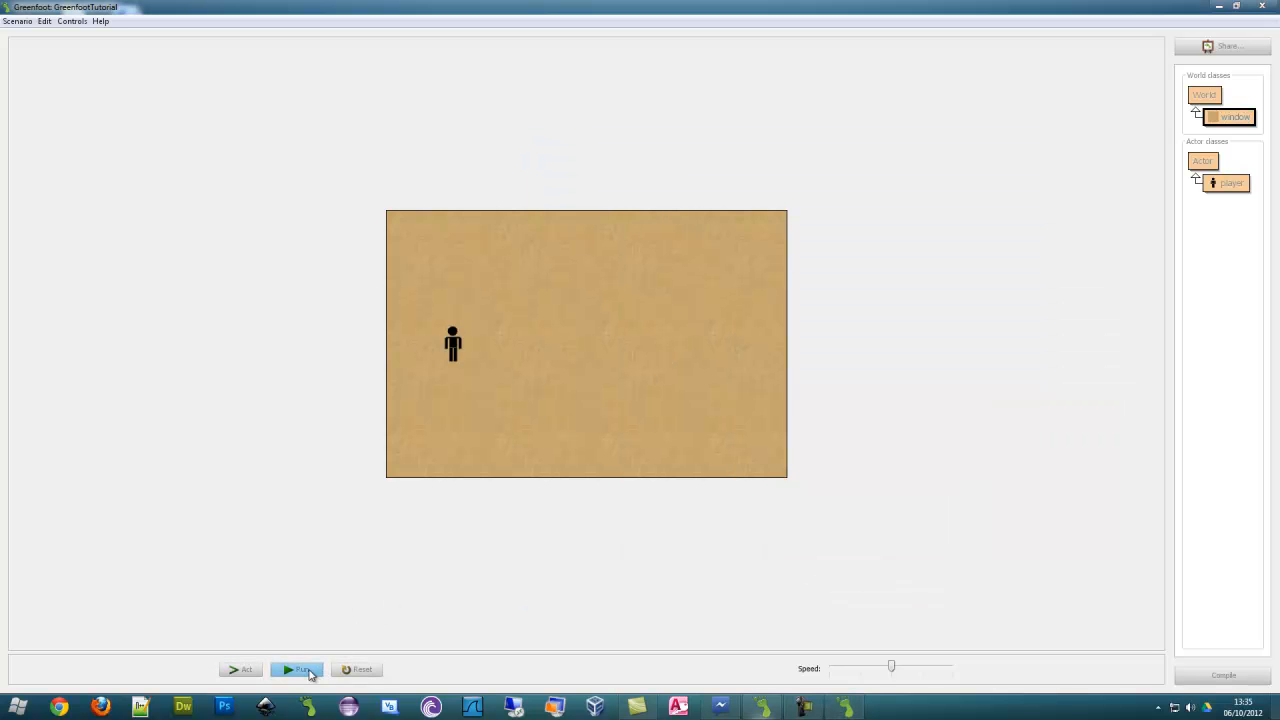
left_click(296, 668)
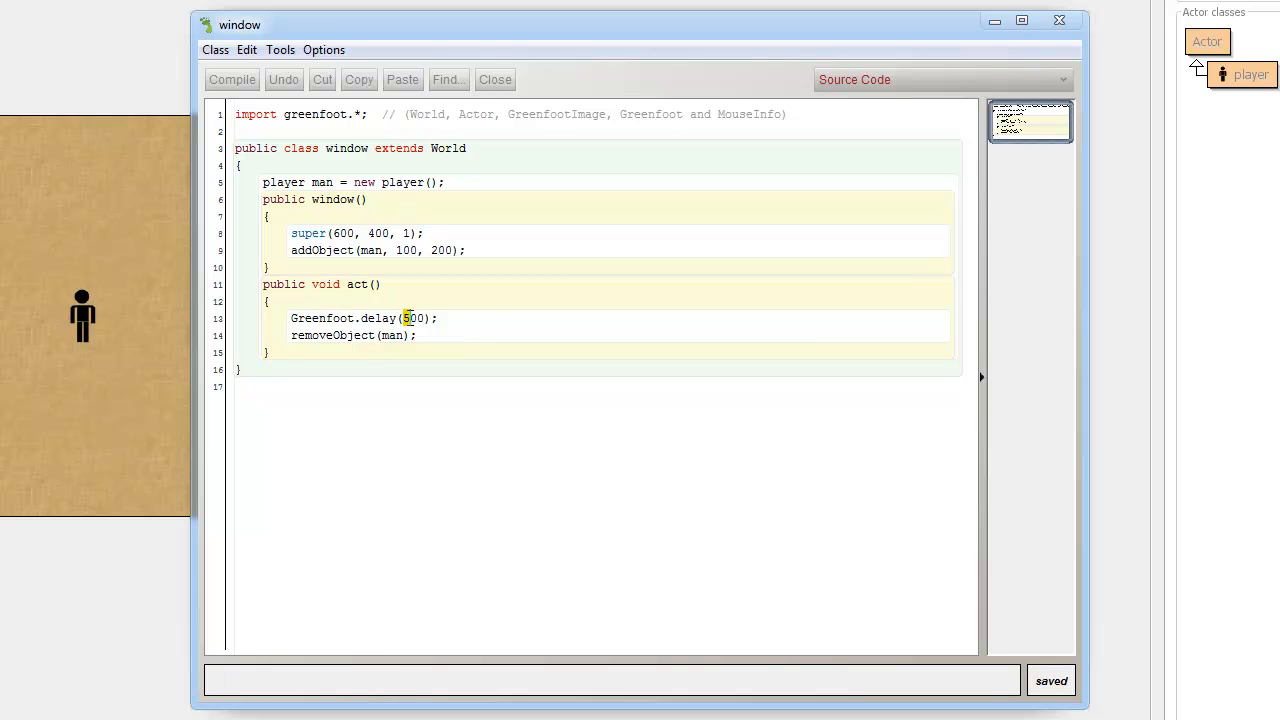
Shorten the act() delay to a smaller value and compile the window class
type("100")
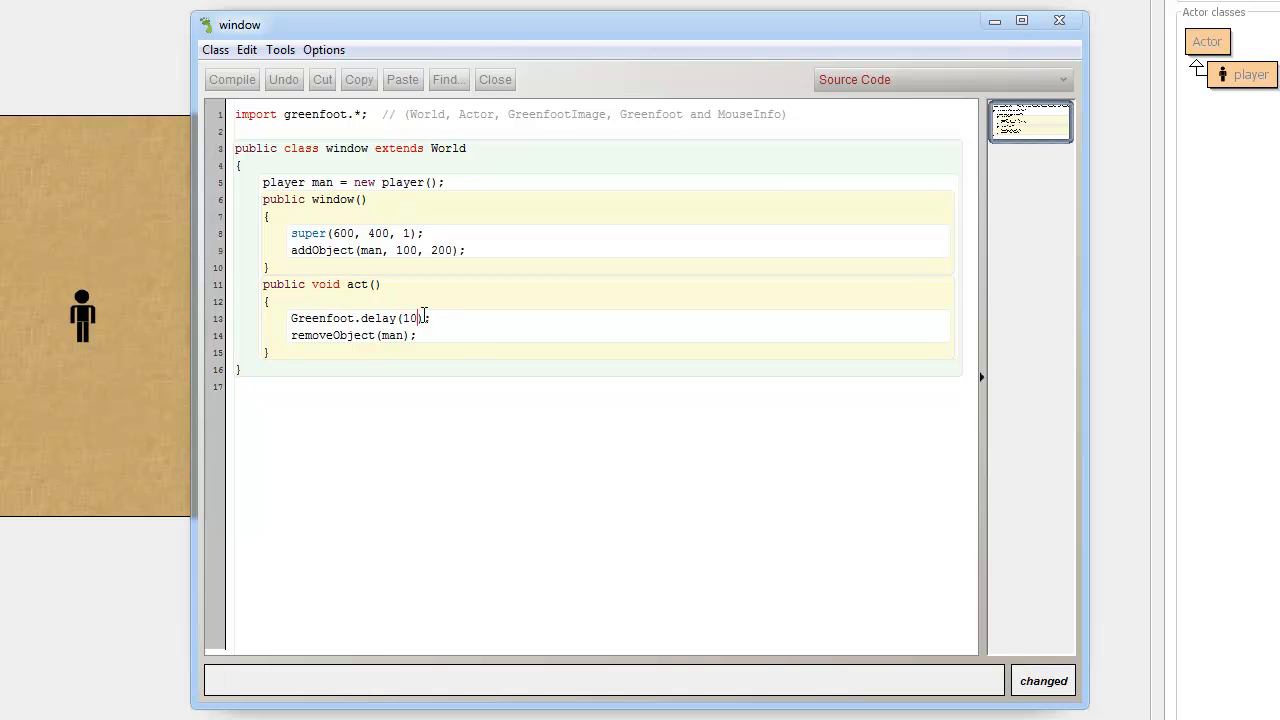
left_click(494, 80)
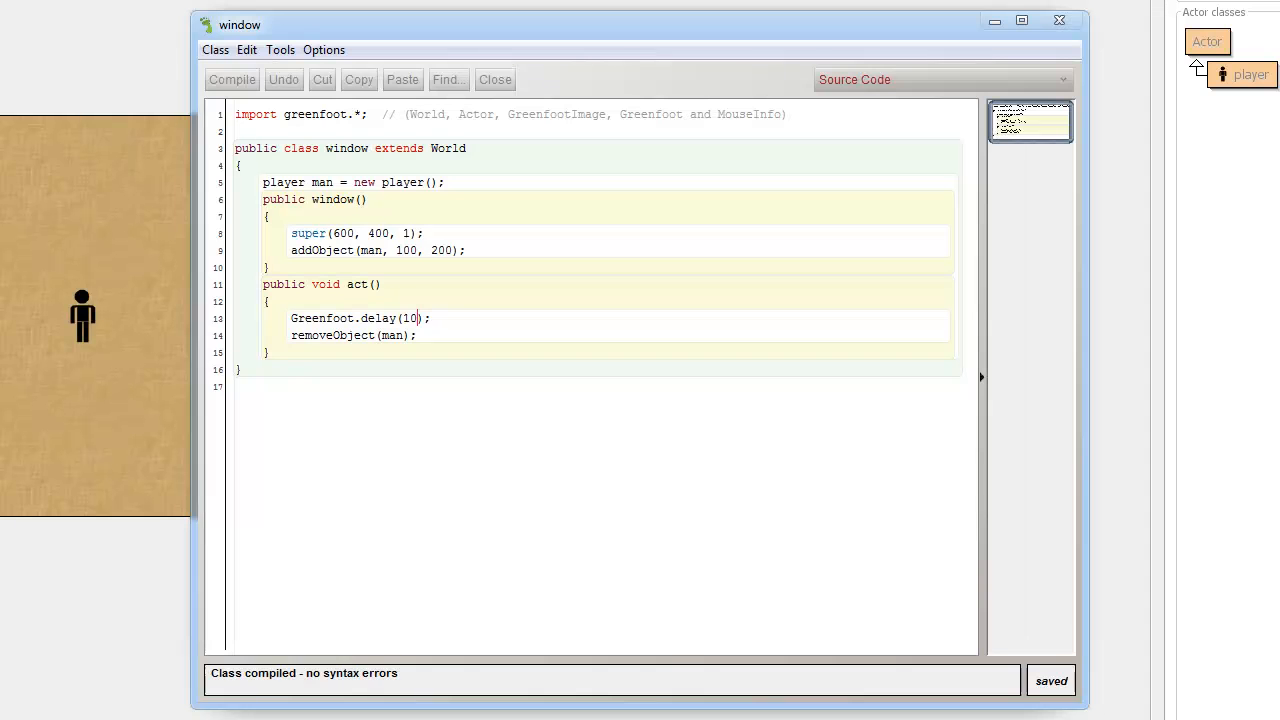
type("09")
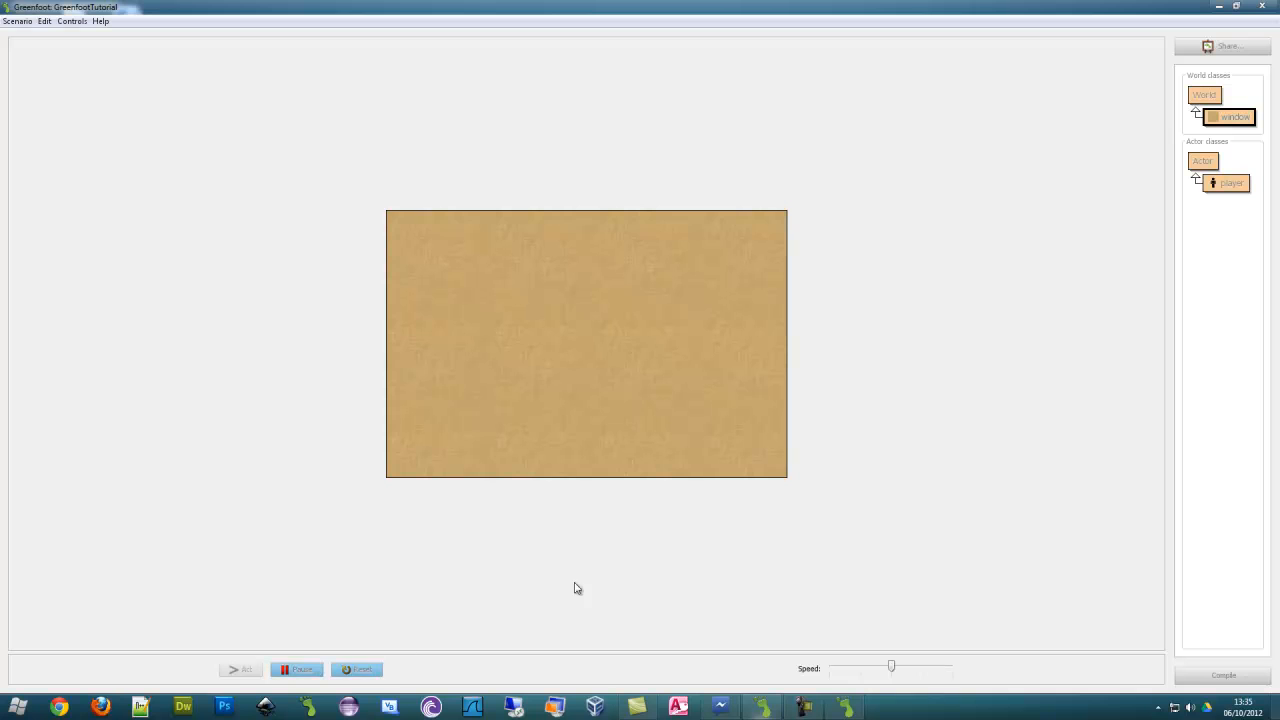
Reset the scenario after the player vanishes and reopen the window class source
left_click(356, 668)
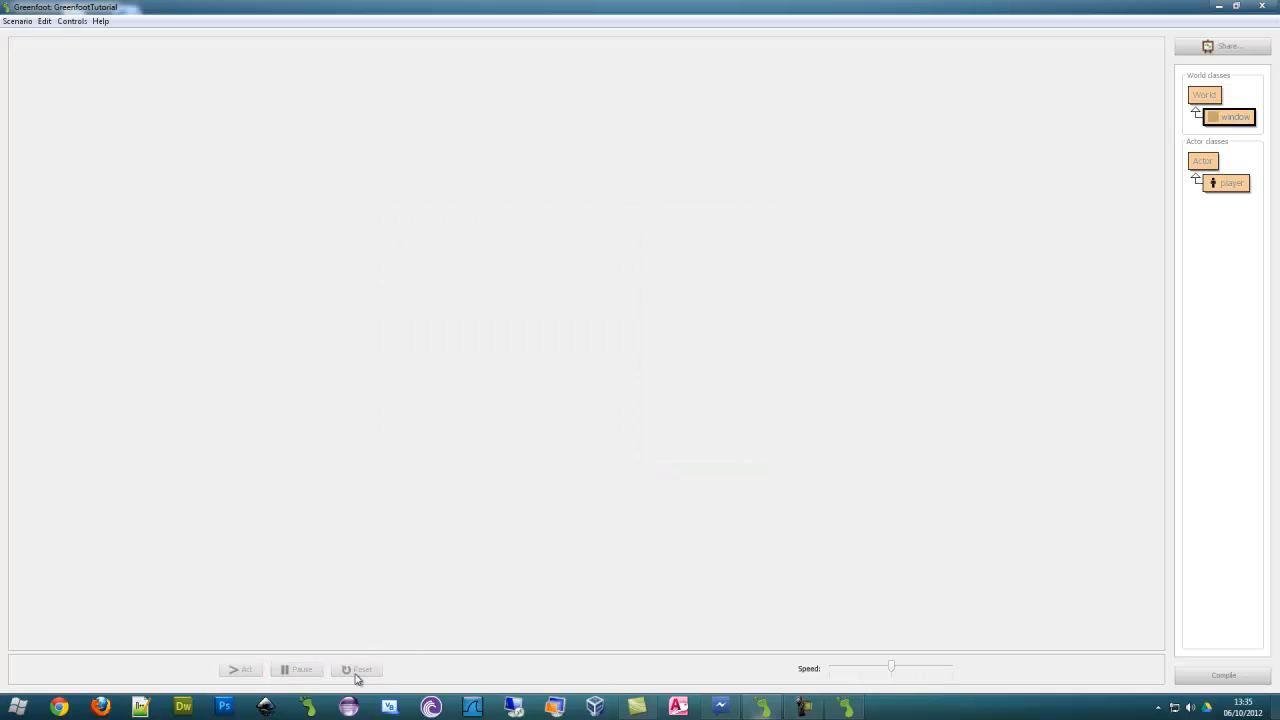
mouse_move(1232, 112)
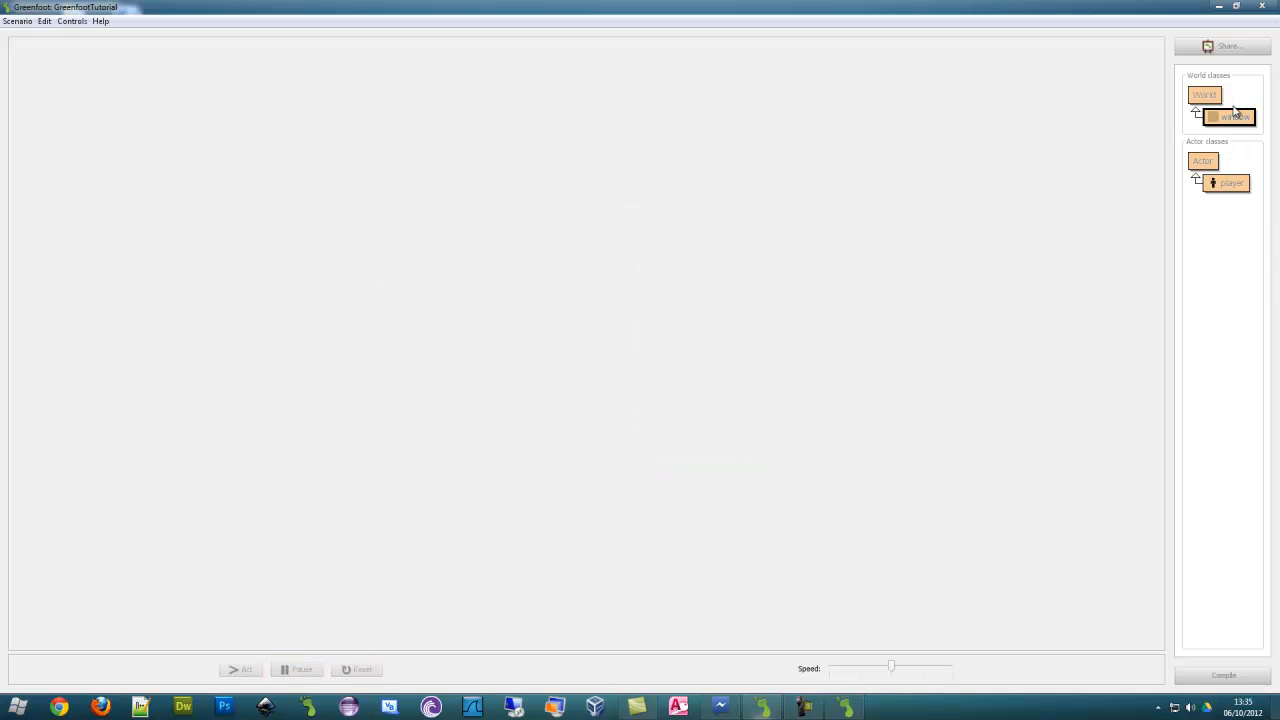
double_click(1232, 116)
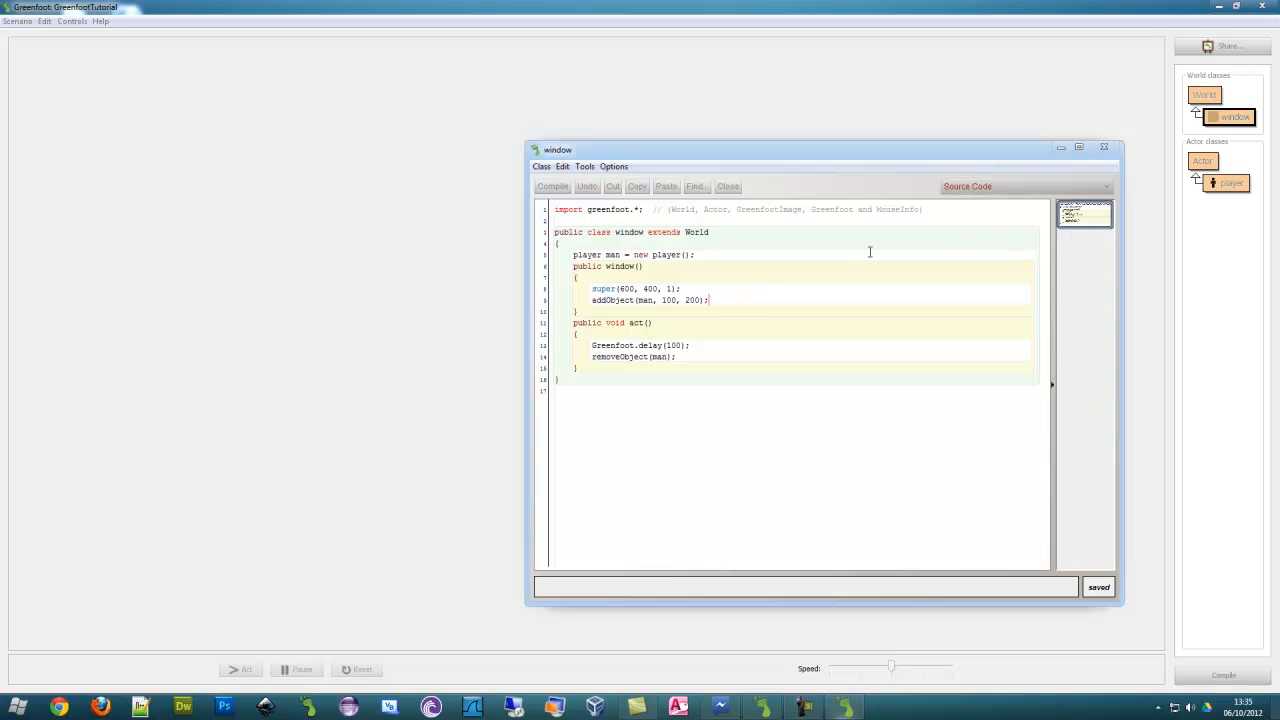
mouse_move(880, 276)
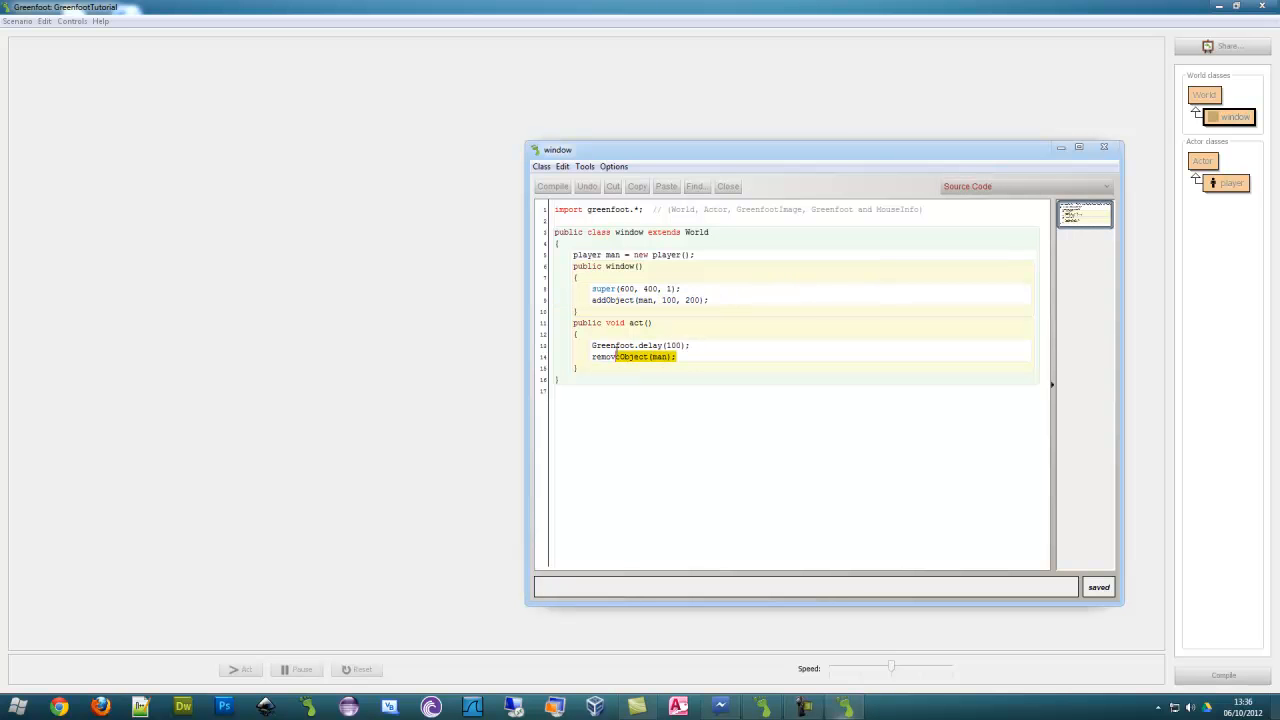
Highlight removeObject(man) for review and bring the Greenfoot scenario window back
left_click_drag(592, 344, 676, 356)
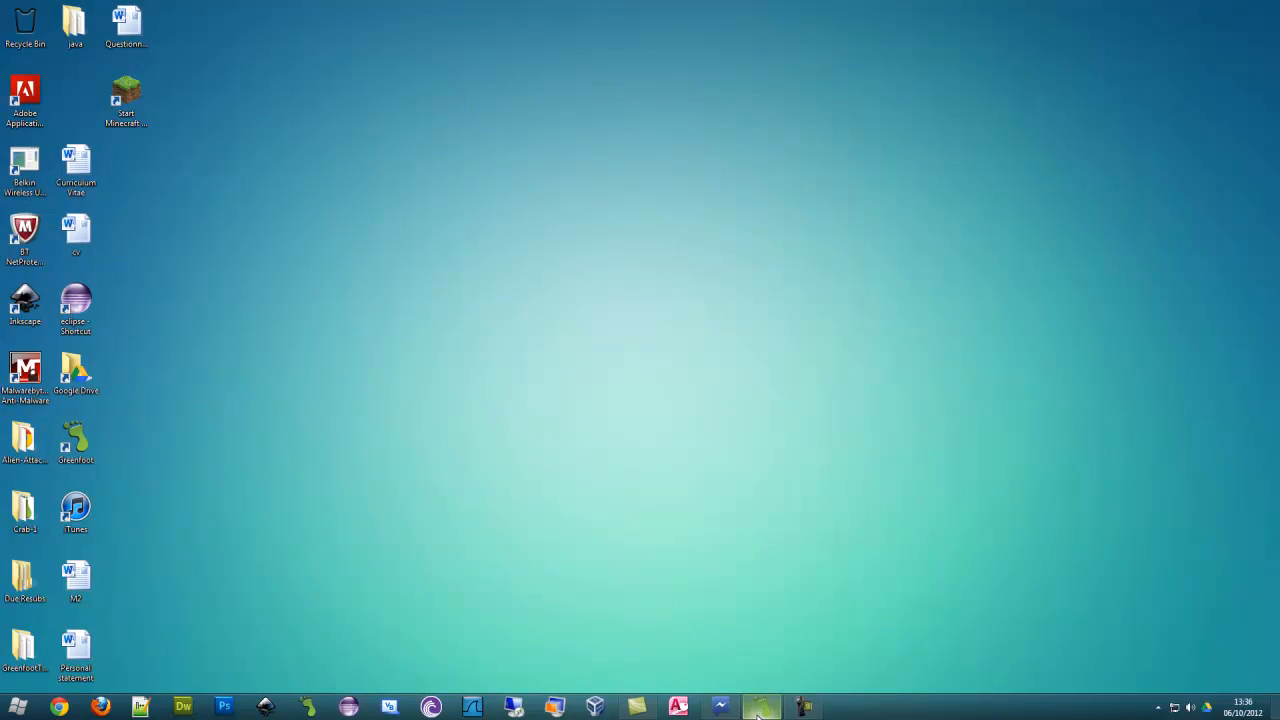
left_click(762, 708)
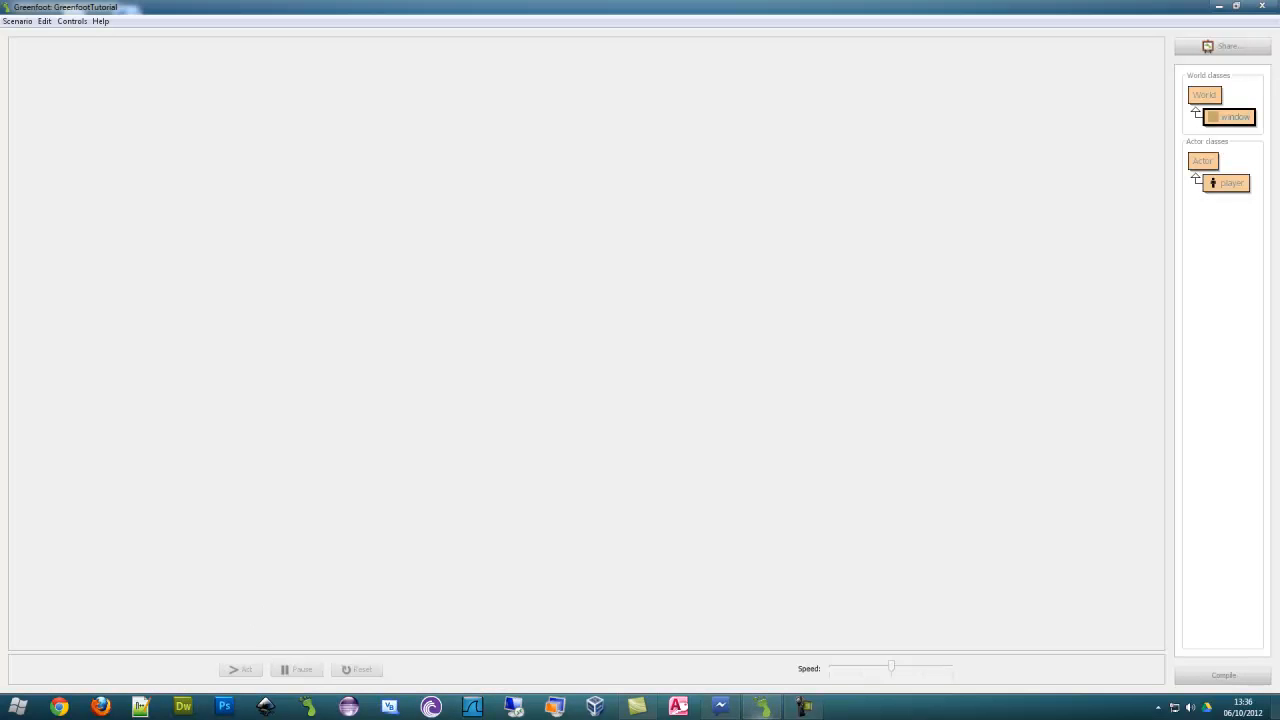